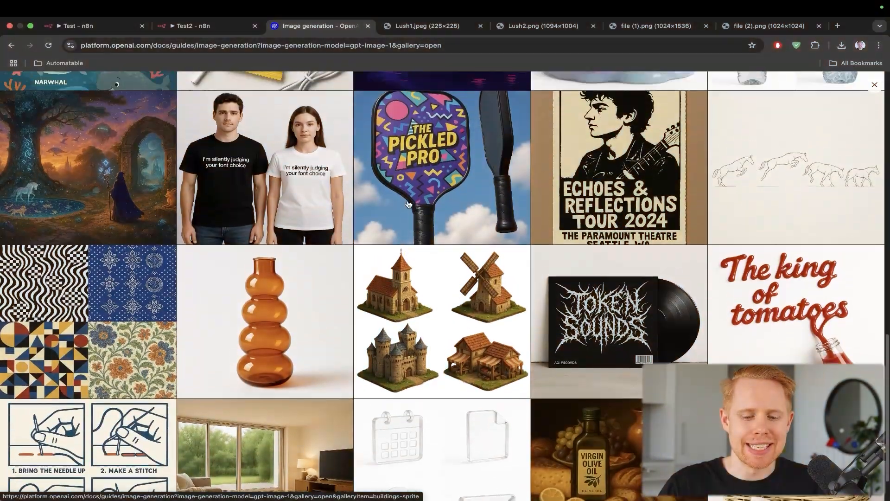
- Glance at the n8n Test workflow, then browse the example image gallery and close it
scroll(down, 3)
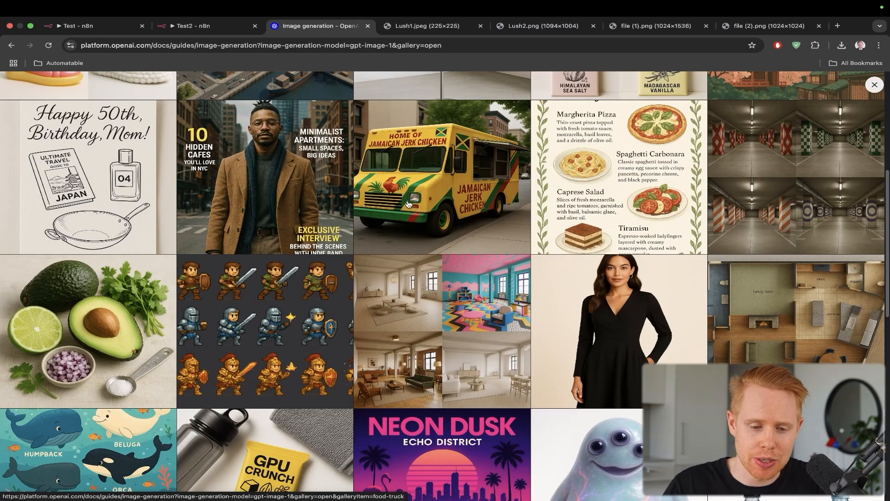
click(77, 25)
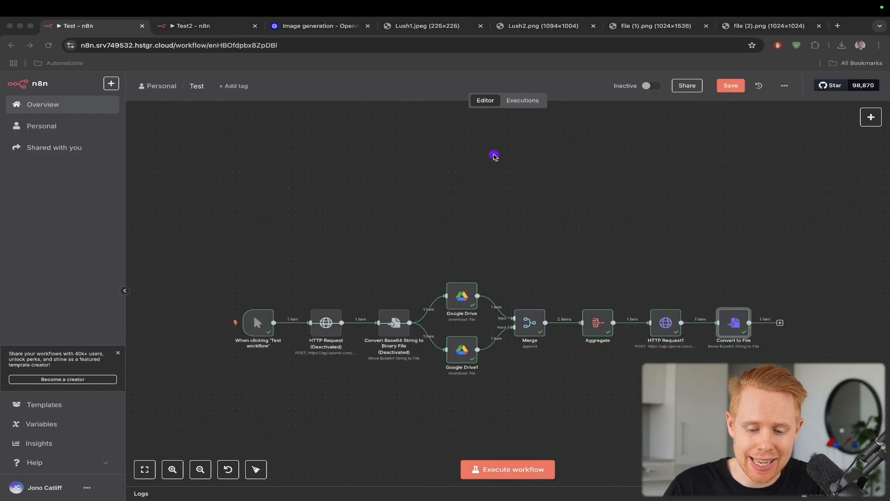
mouse_move(460, 284)
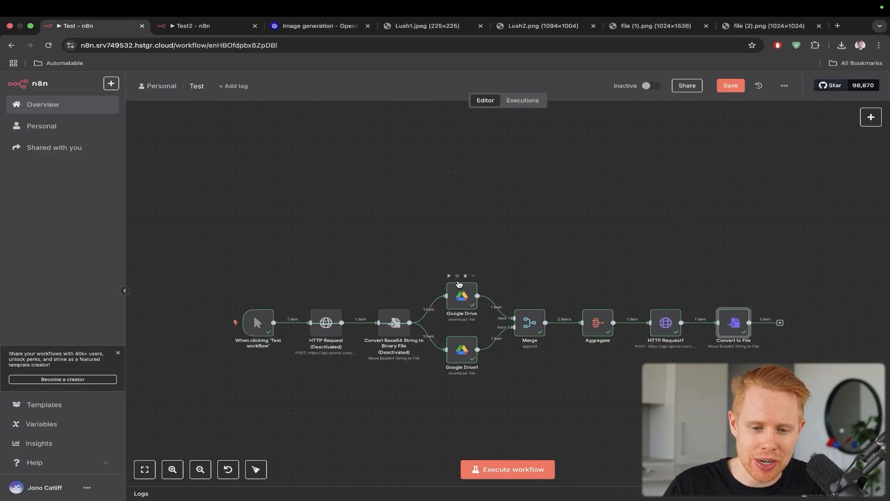
click(317, 25)
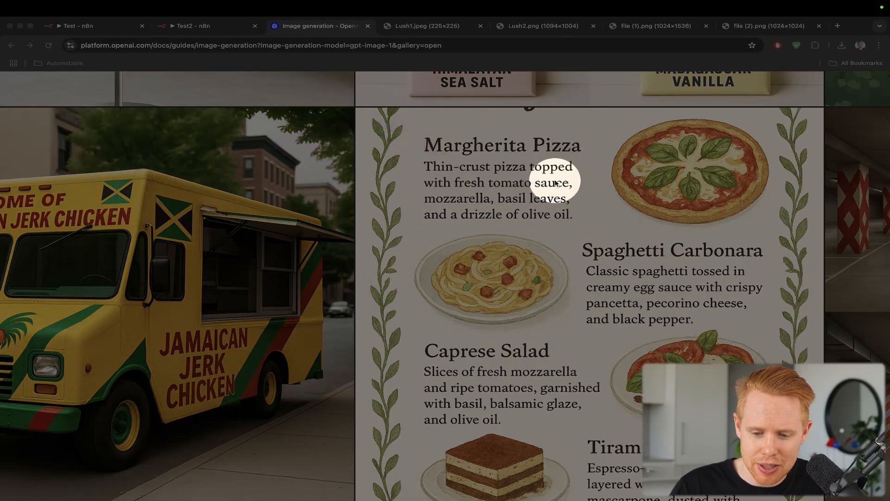
mouse_move(451, 215)
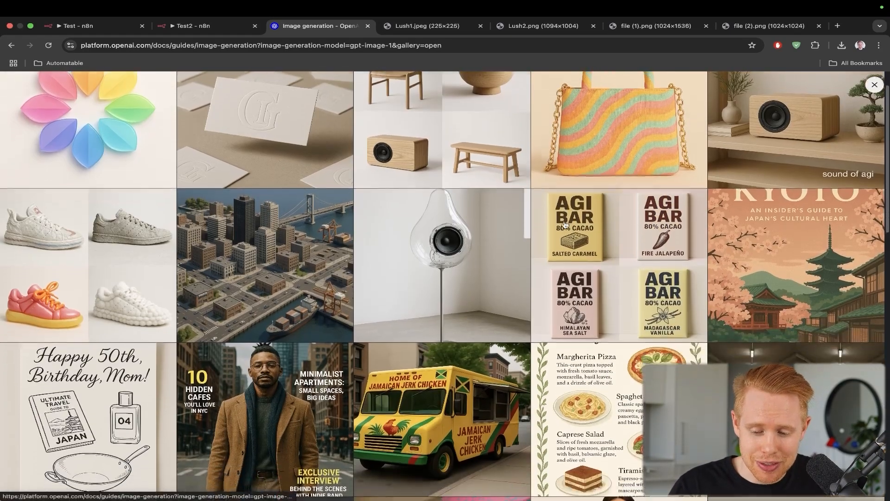
scroll(down, 3)
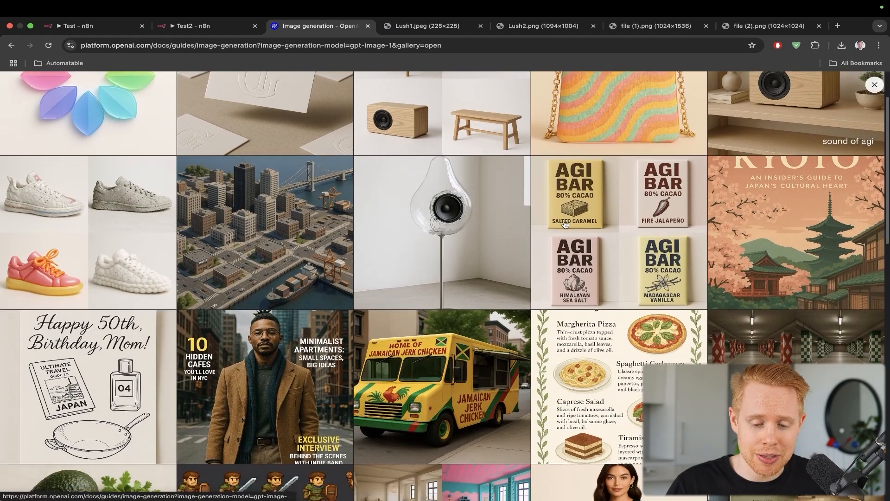
scroll(down, 3)
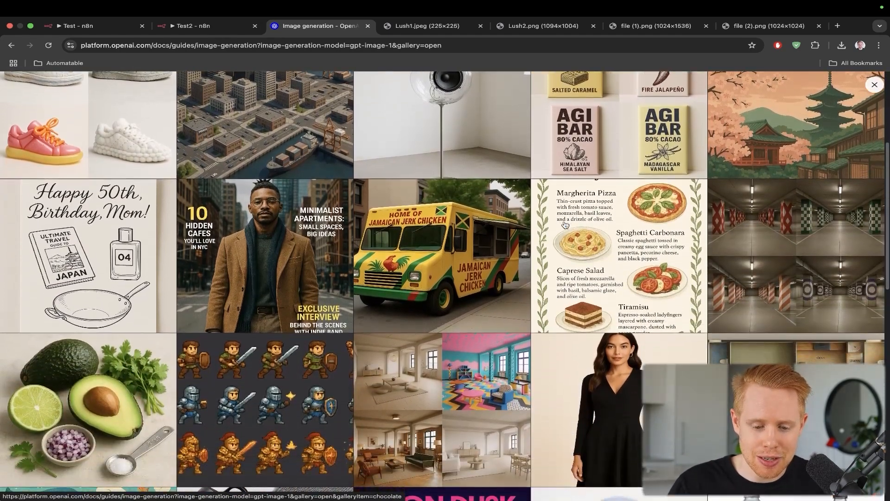
scroll(down, 3)
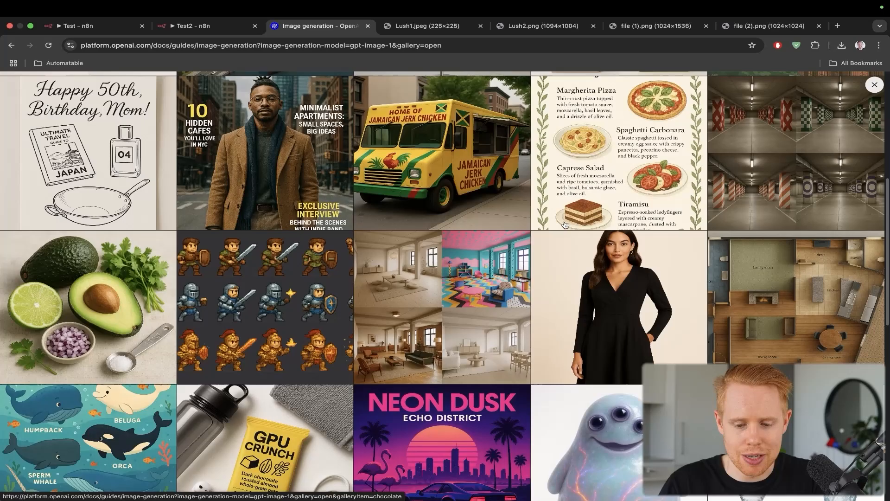
click(874, 84)
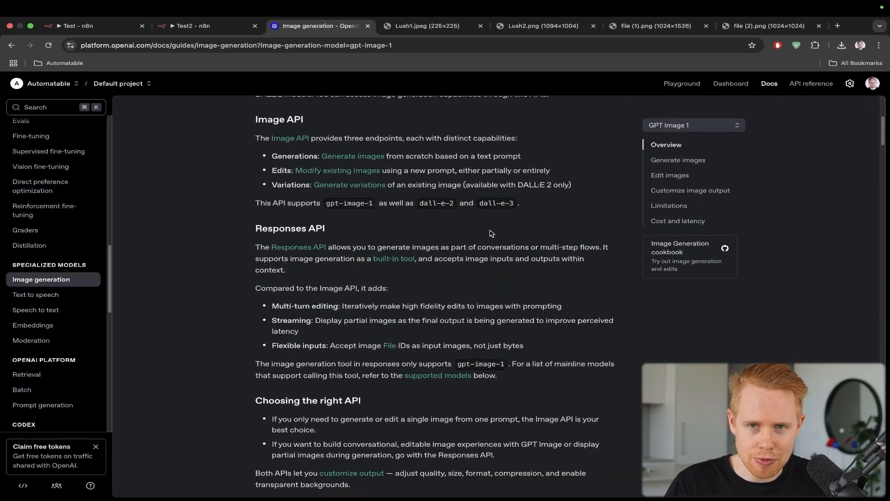
- Scroll to the gift-basket edit example and search Google for 'openai image generation api'
scroll(down, 3)
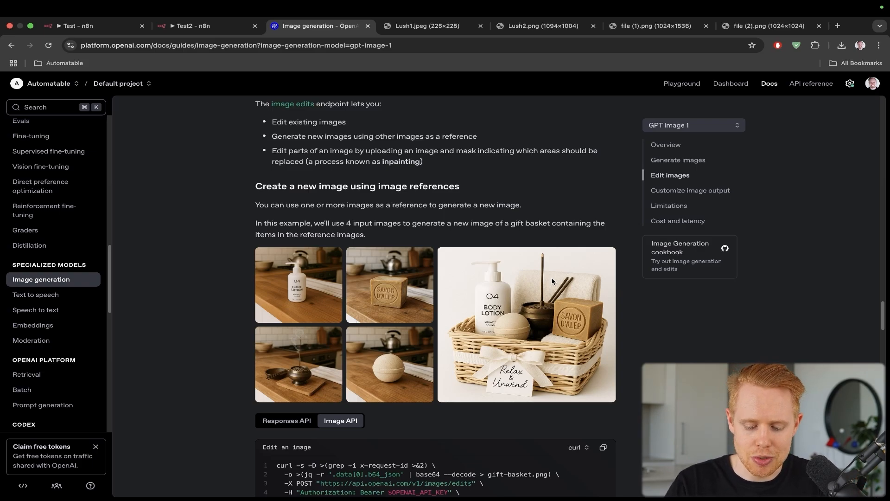
click(838, 25)
text(openai image generation api)
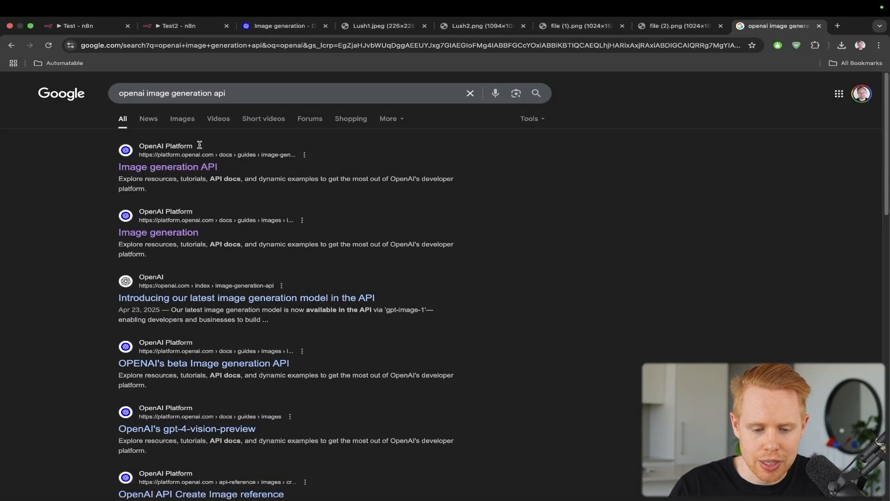
- Open the 'Image generation API' result and scroll to the Generate Images Python example
click(168, 167)
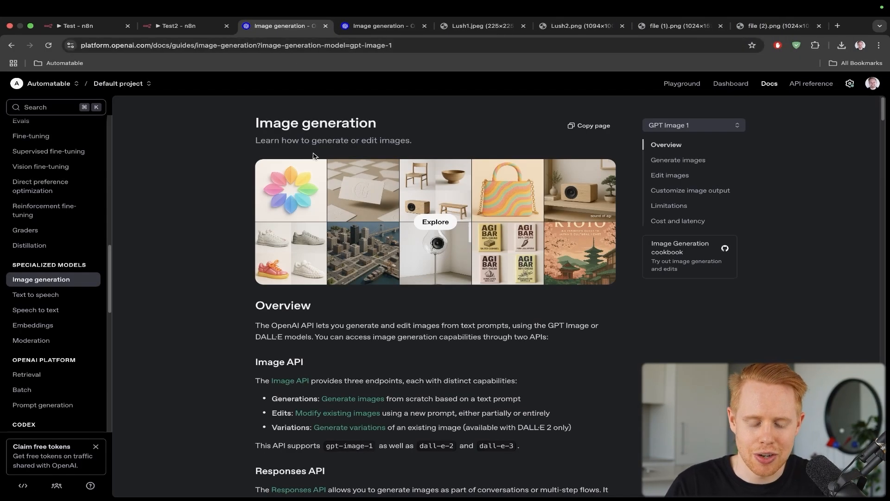
scroll(down, 3)
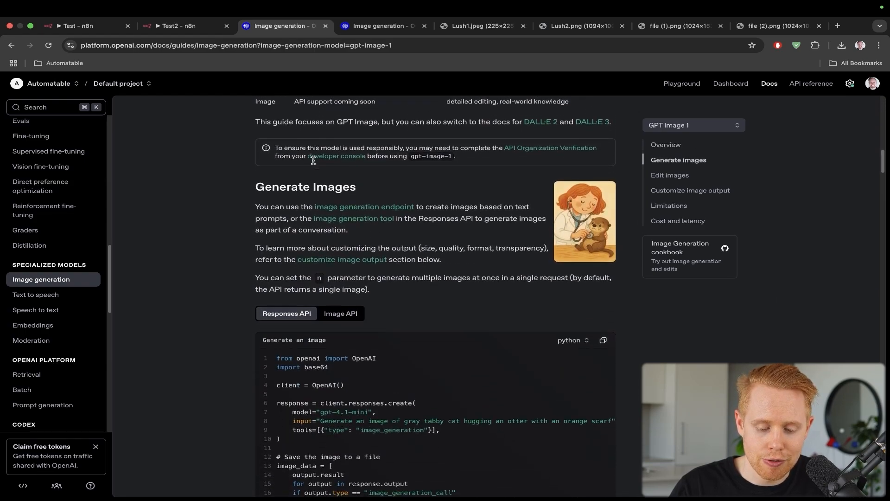
scroll(down, 3)
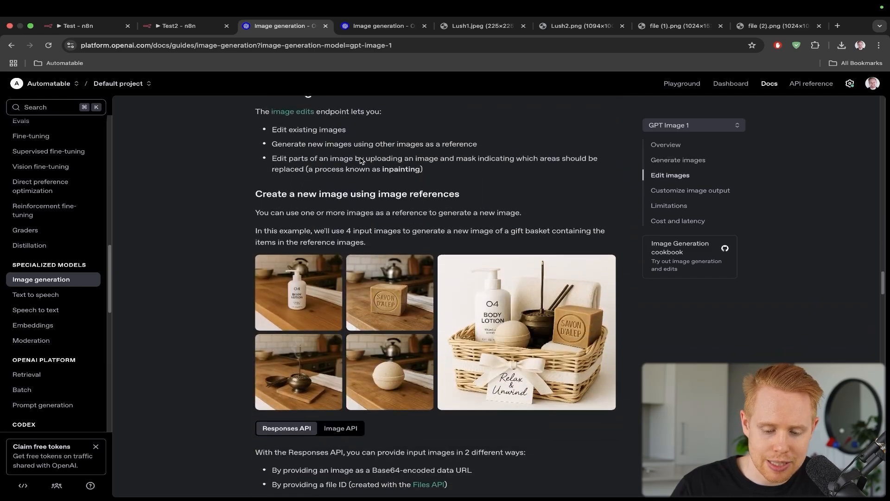
scroll(down, 3)
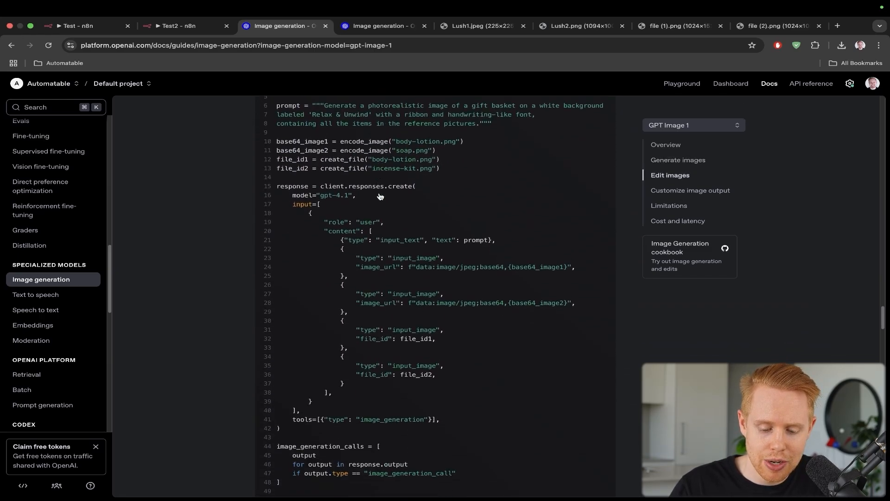
scroll(down, 3)
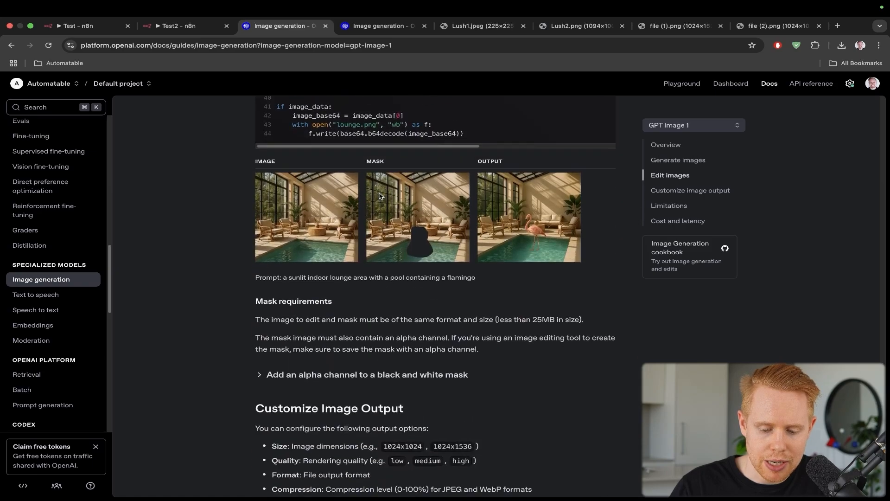
scroll(down, 3)
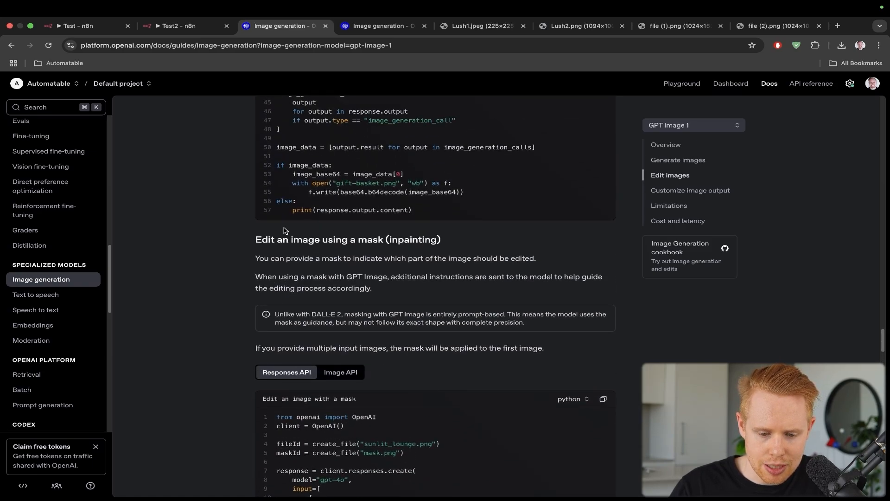
scroll(down, 3)
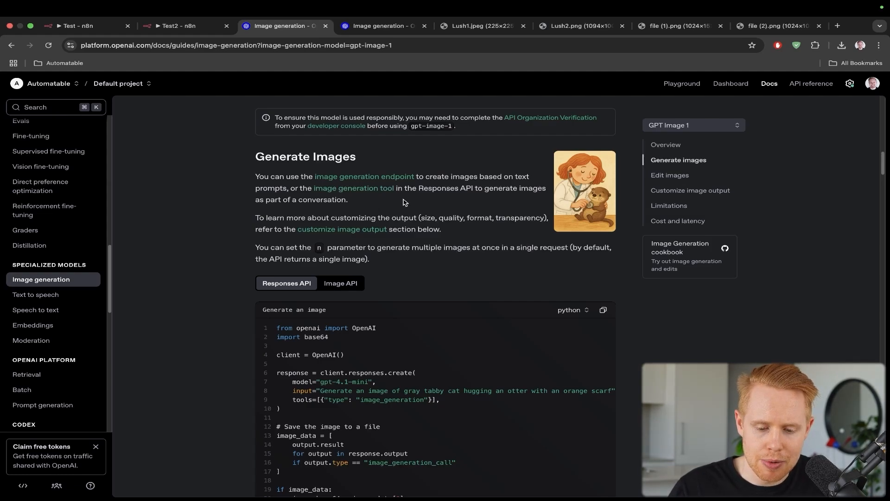
scroll(down, 3)
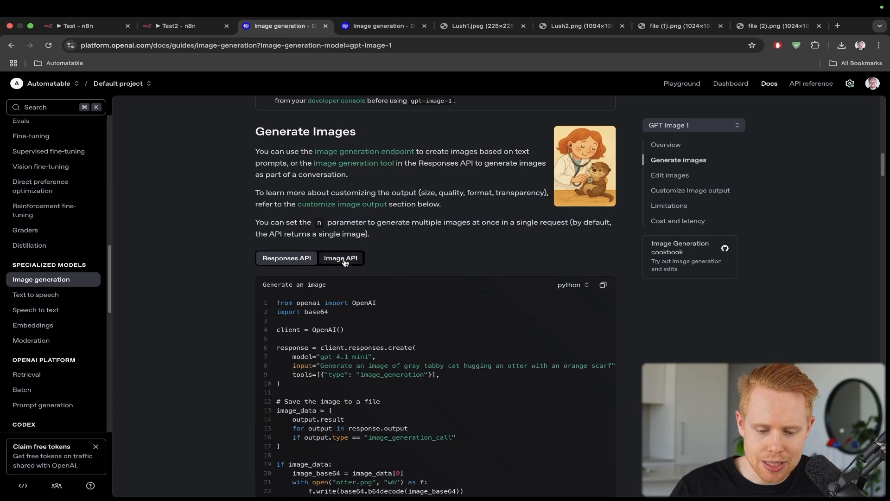
- Copy the Image API curl example for gpt-image-1 and switch to the Test2 workflow
click(340, 258)
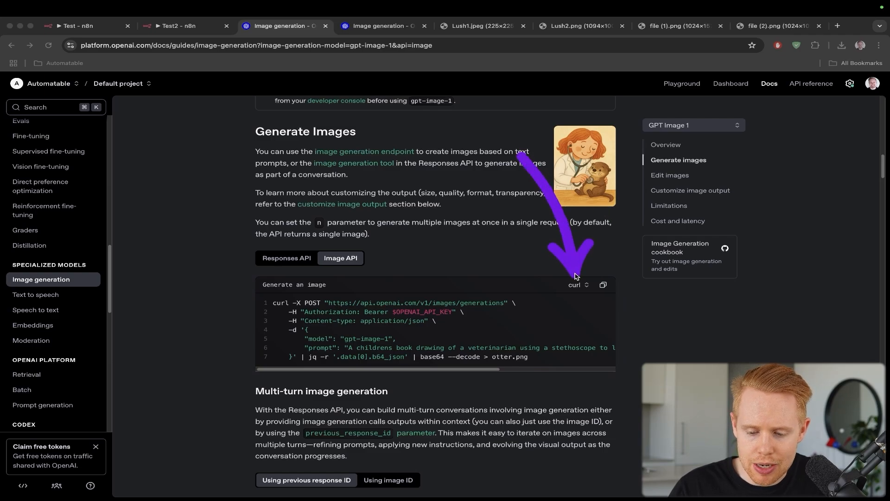
click(579, 285)
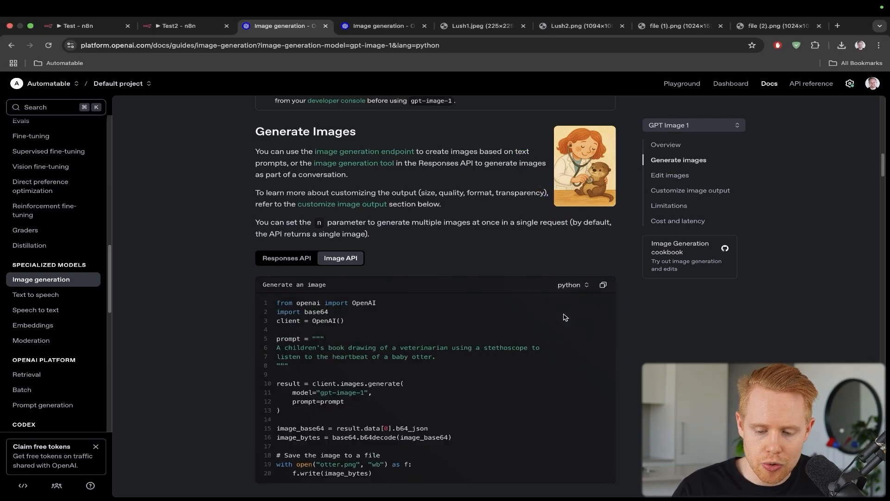
scroll(down, 3)
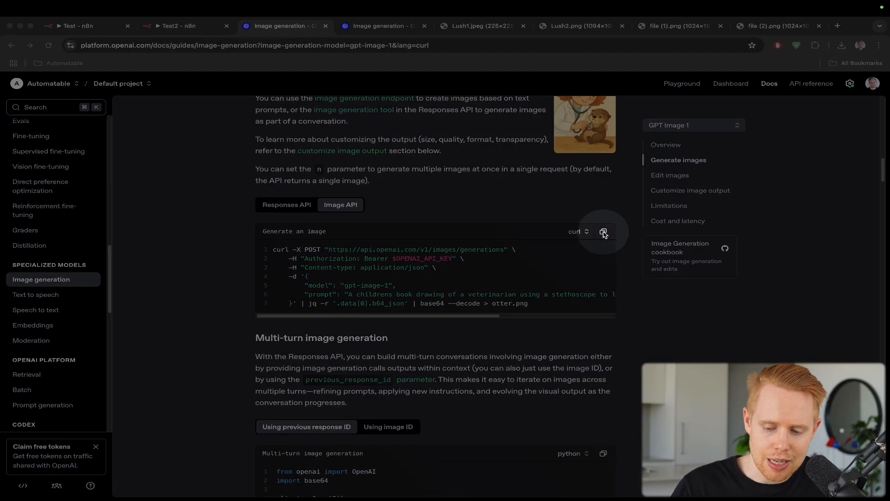
click(179, 26)
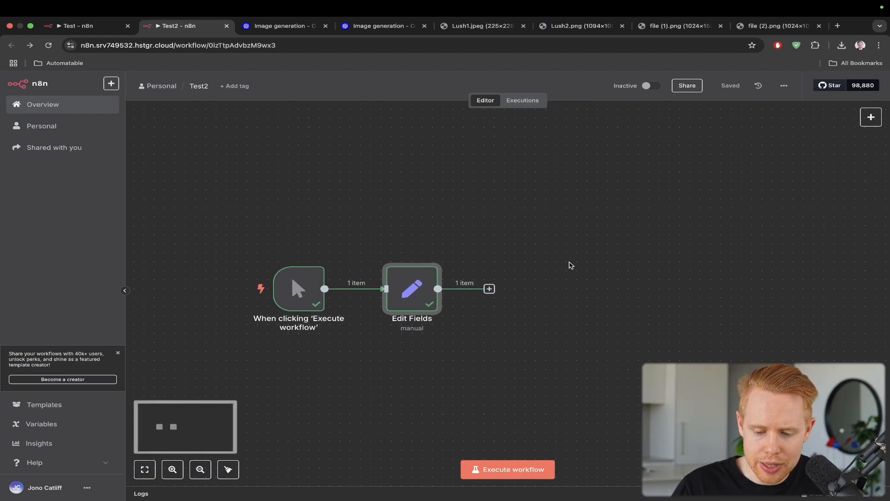
- Insert an HTTP Request node after Edit Fields and open its parameters
click(489, 289)
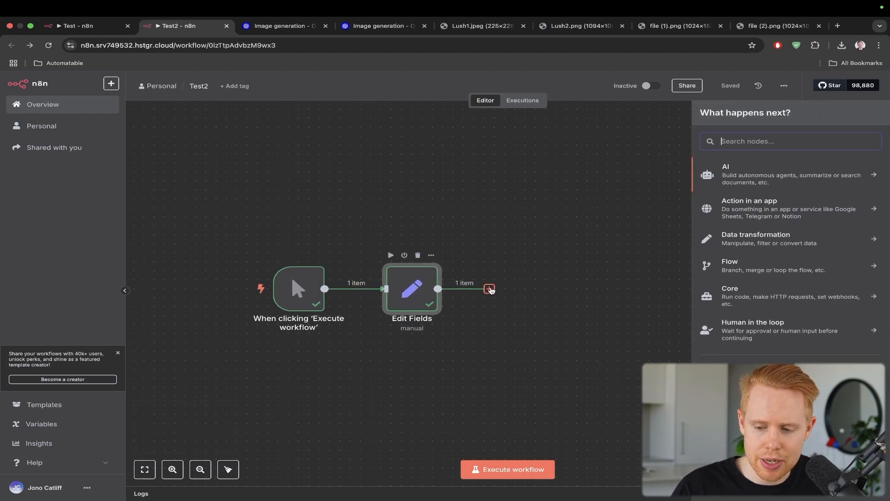
text(http)
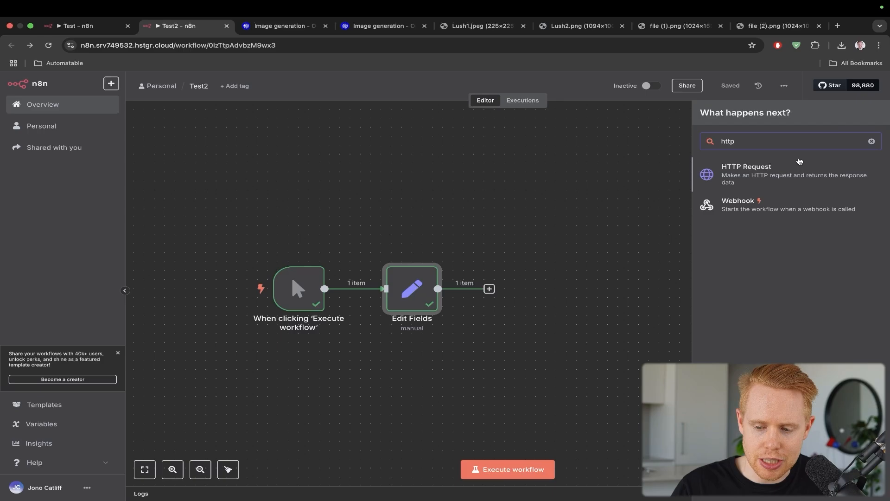
click(746, 174)
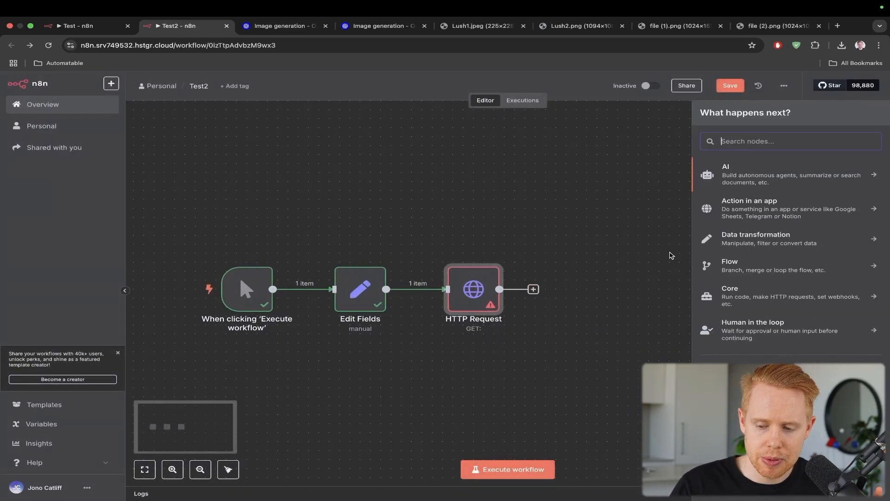
click(749, 208)
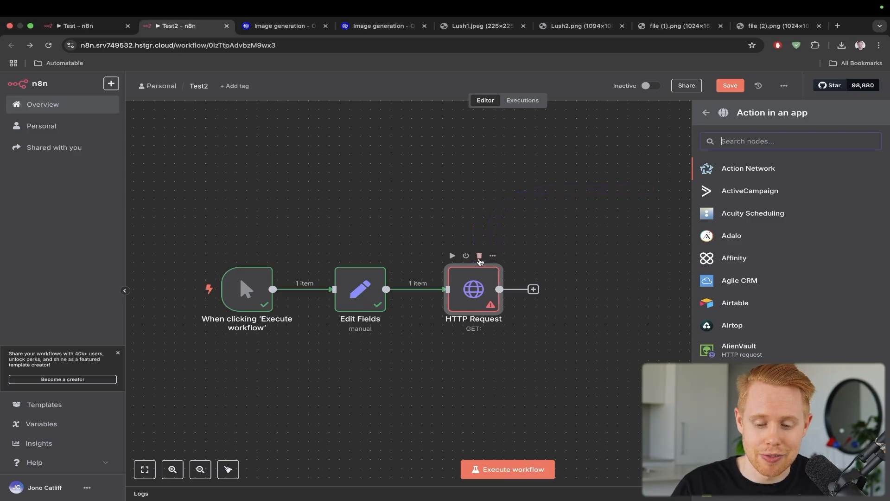
double_click(472, 289)
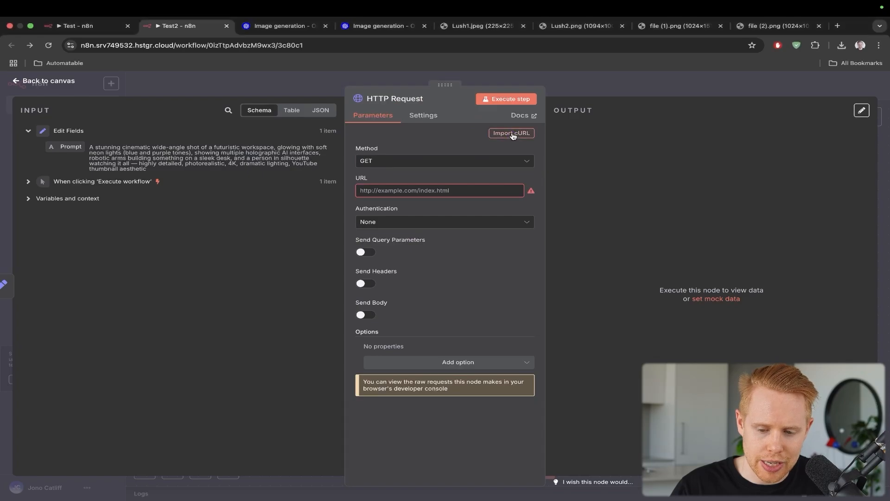
- Paste OpenAI's curl command into Import cURL, remove the '| jq … > otter.png' tail, and import it
click(511, 133)
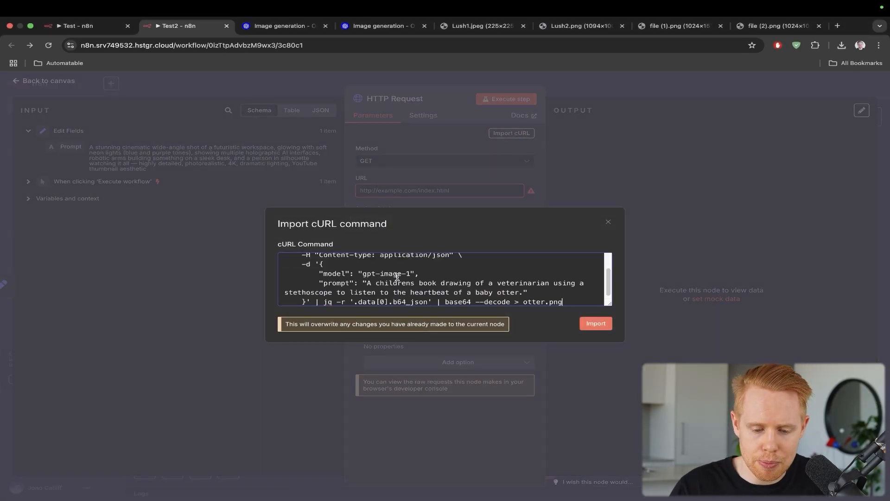
click(283, 25)
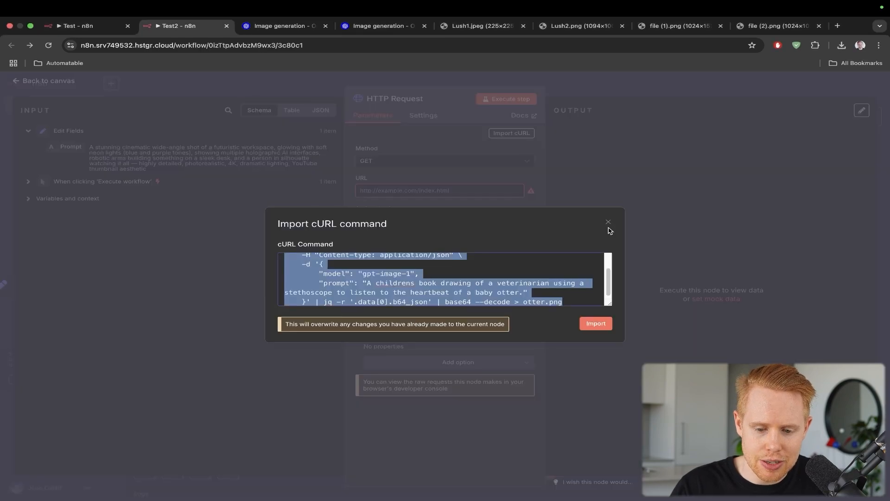
click(283, 26)
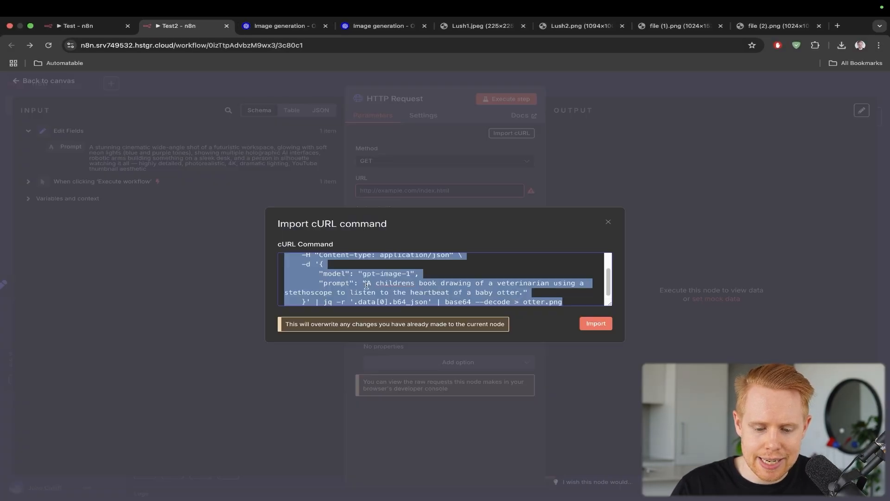
click(595, 323)
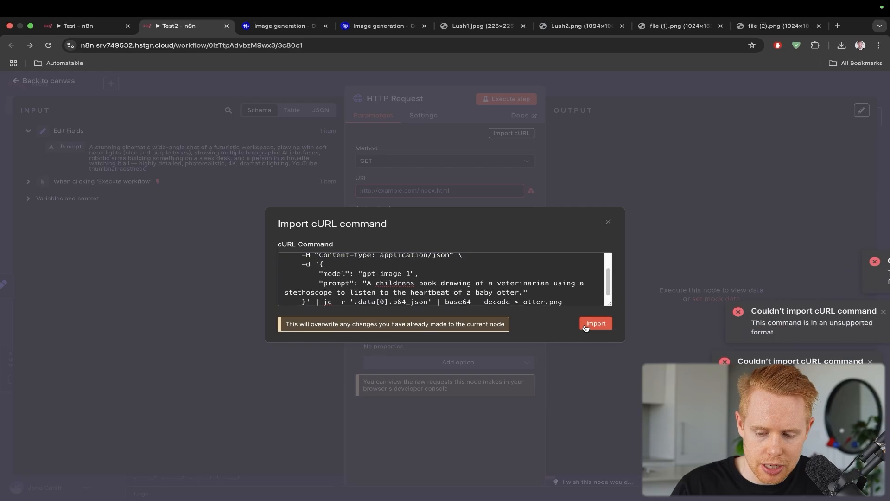
click(595, 323)
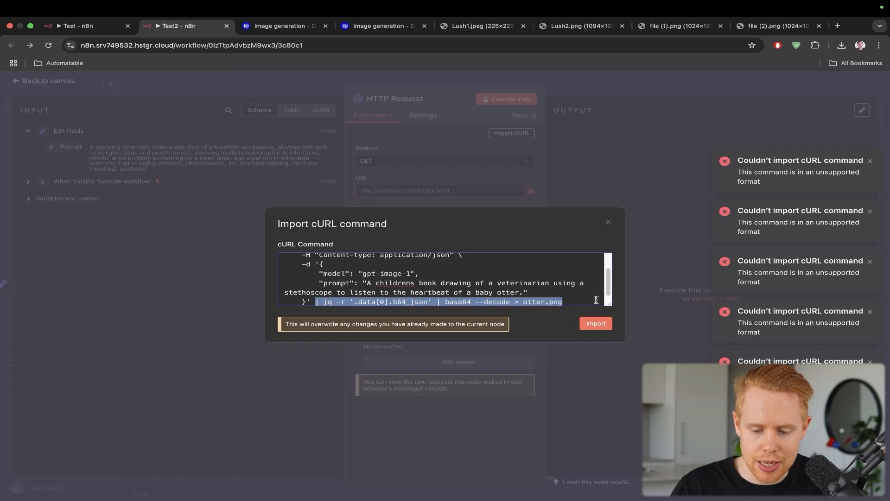
click(595, 324)
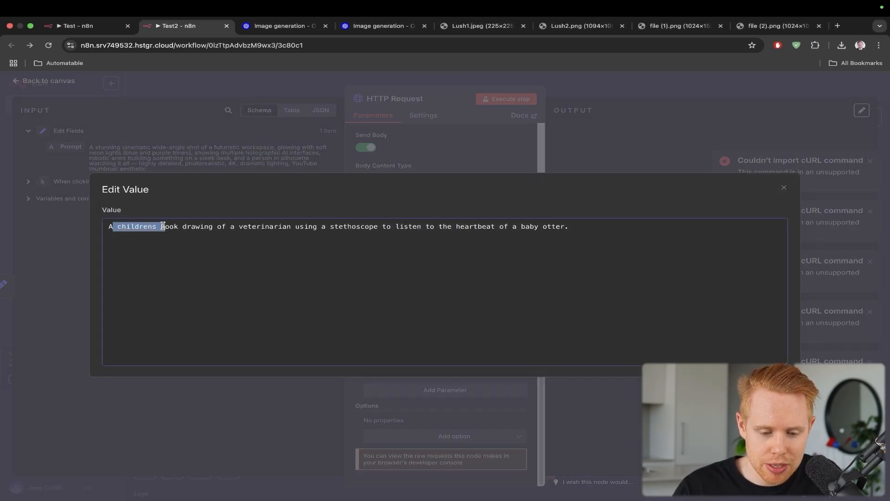
- Replace the sample otter prompt with the Prompt field mapped from Edit Fields
drag(162, 226, 295, 226)
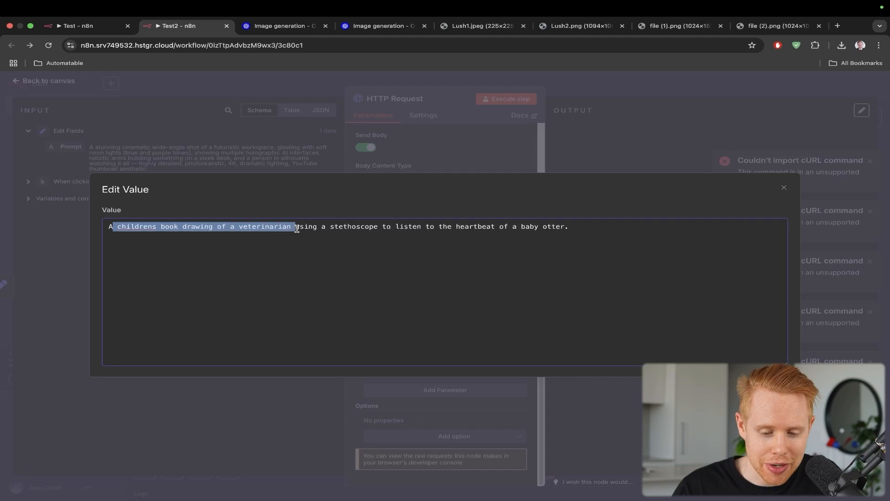
double_click(264, 226)
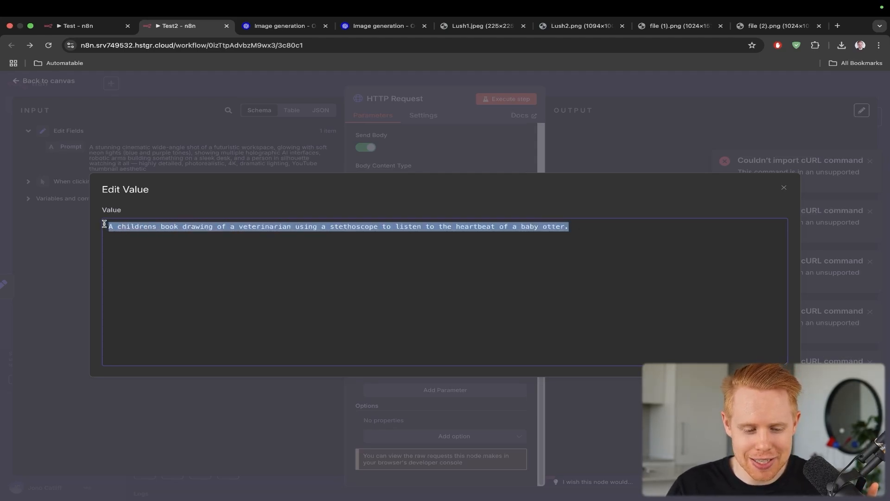
click(784, 187)
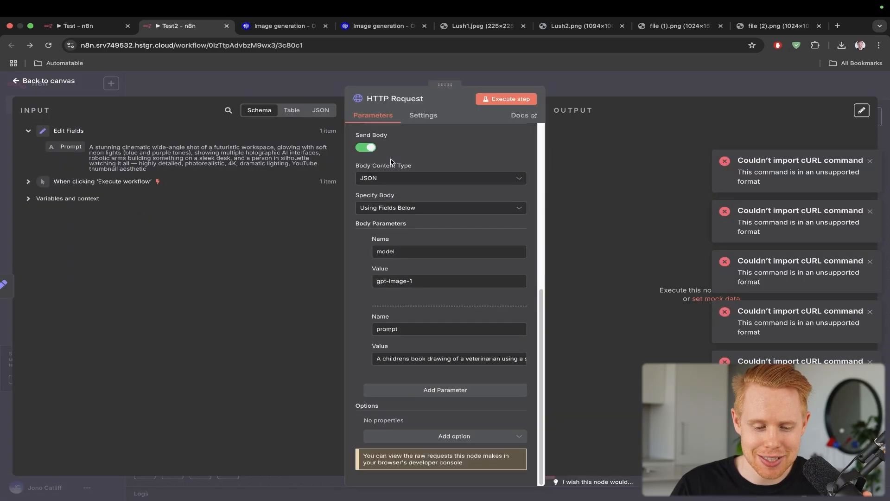
mouse_move(406, 316)
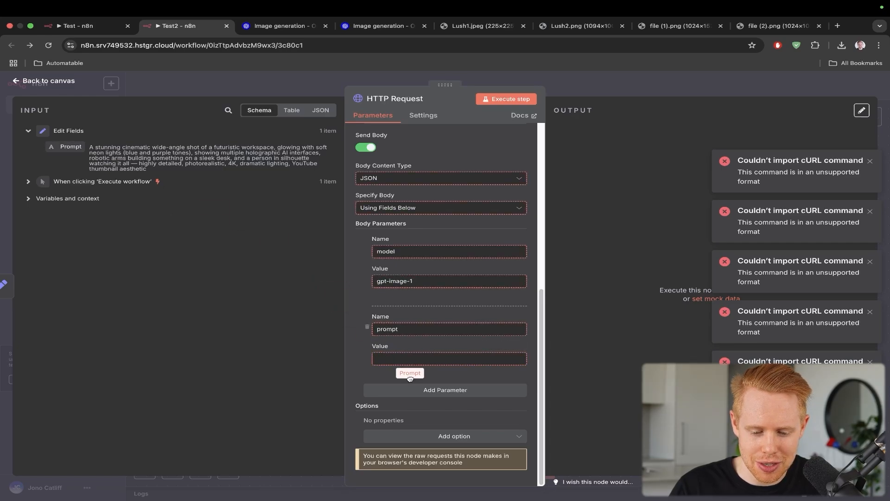
click(449, 359)
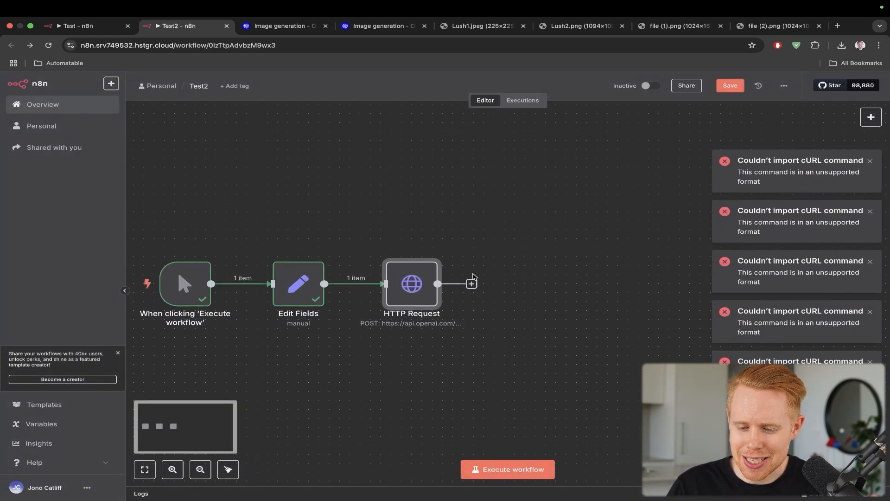
- Reopen the HTTP Request node settings and return to the OpenAI docs
double_click(412, 284)
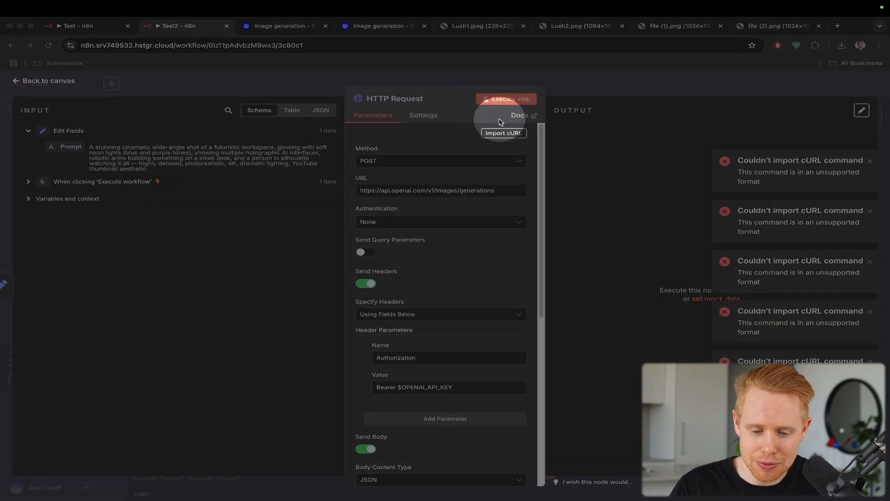
scroll(down, 3)
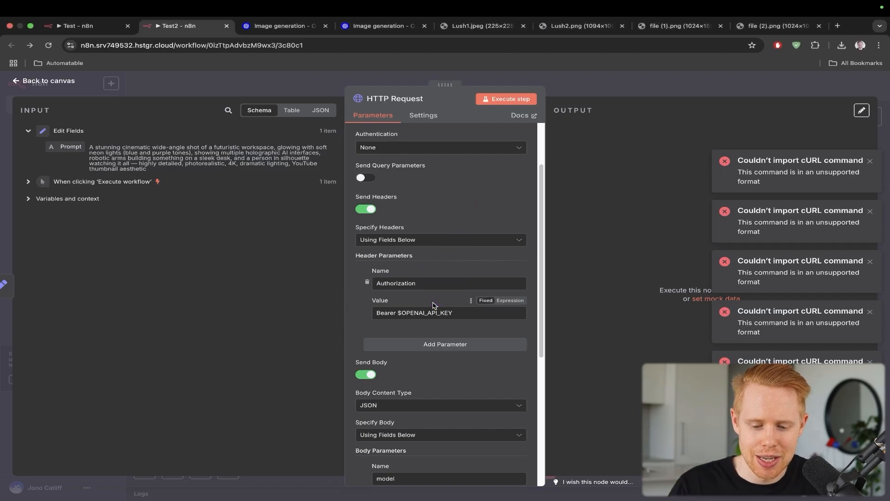
click(281, 26)
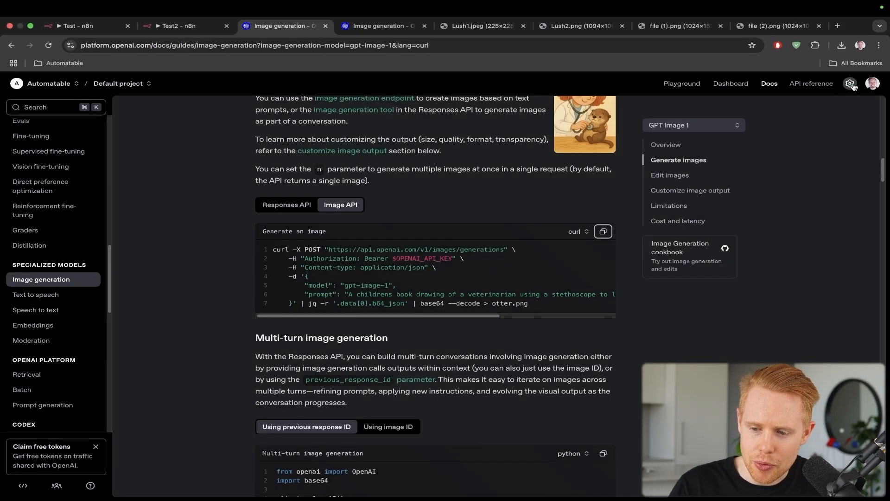
mouse_move(850, 84)
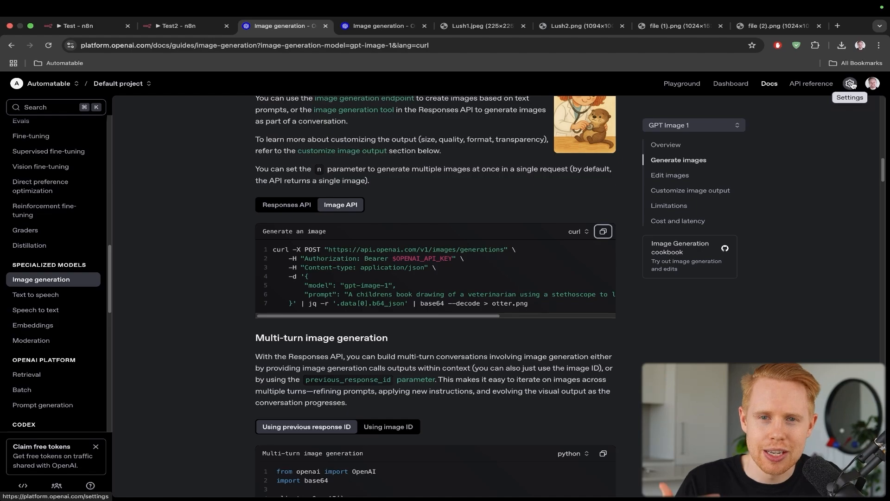
- Create a secret API key named 'Test' in the Default project and copy it
click(850, 84)
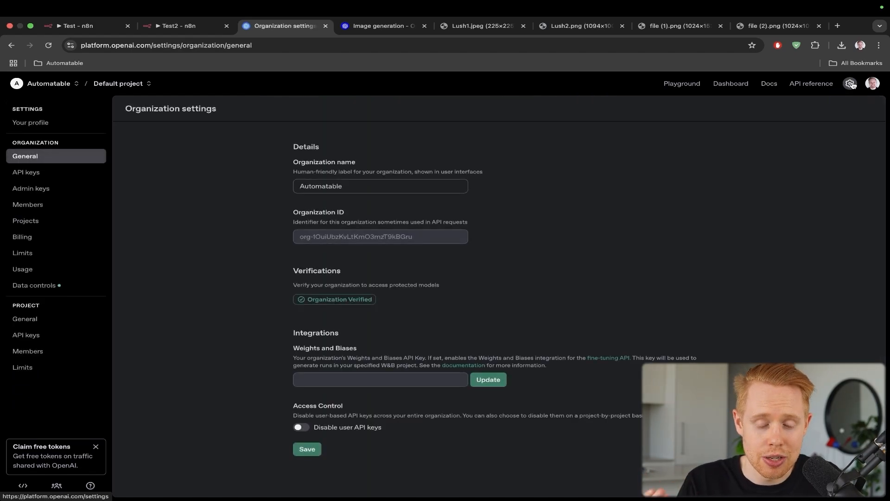
mouse_move(238, 153)
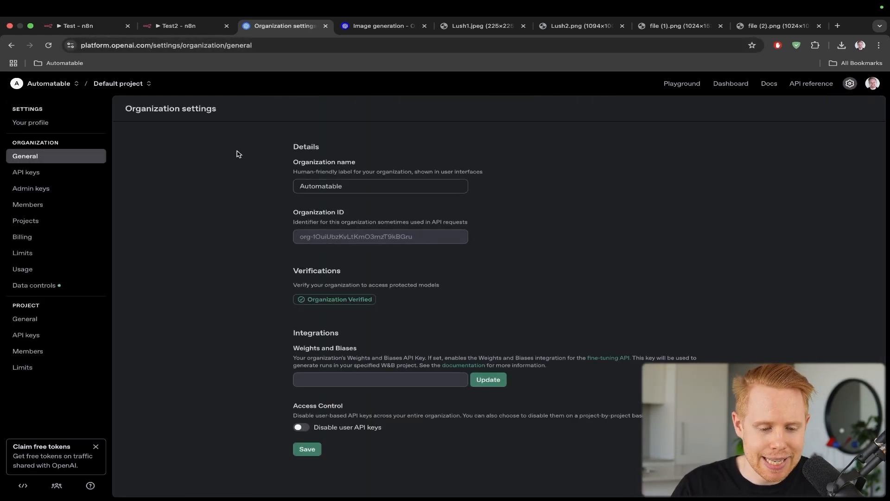
click(26, 172)
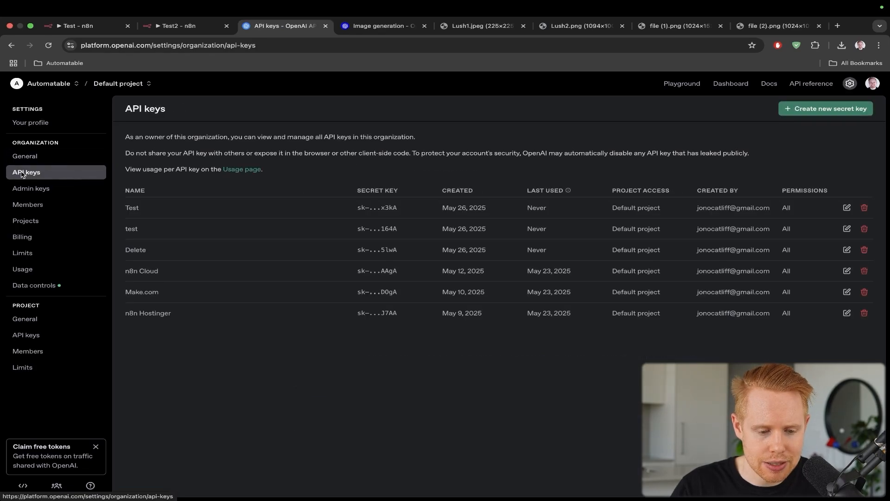
mouse_move(701, 126)
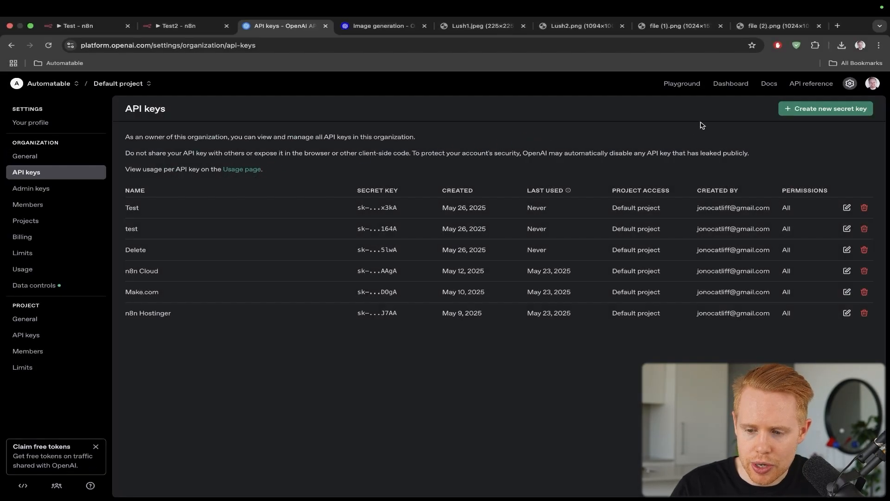
click(825, 108)
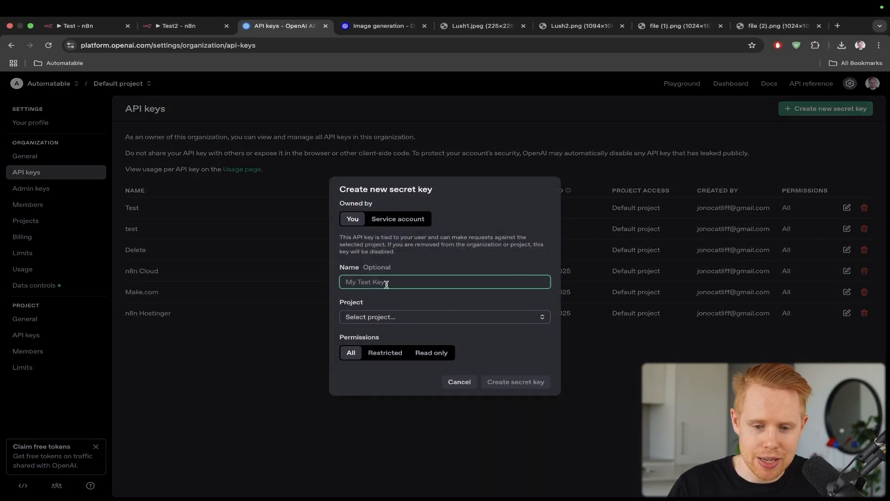
text(Test)
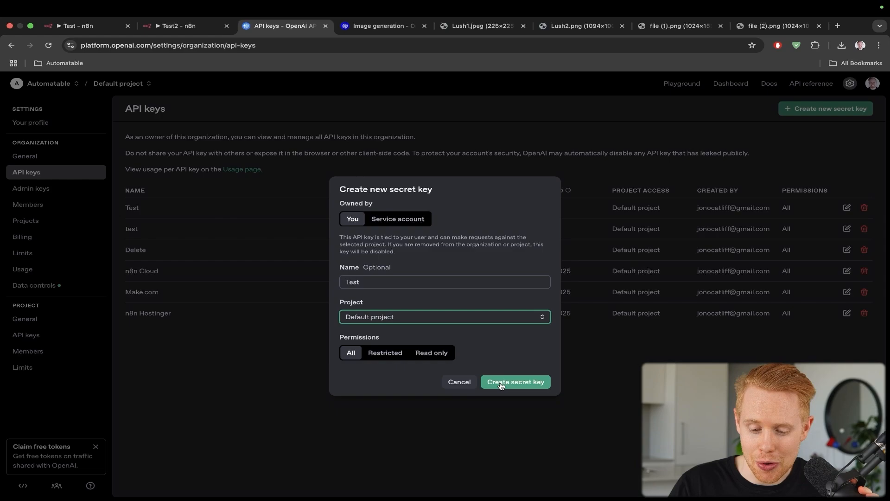
click(515, 381)
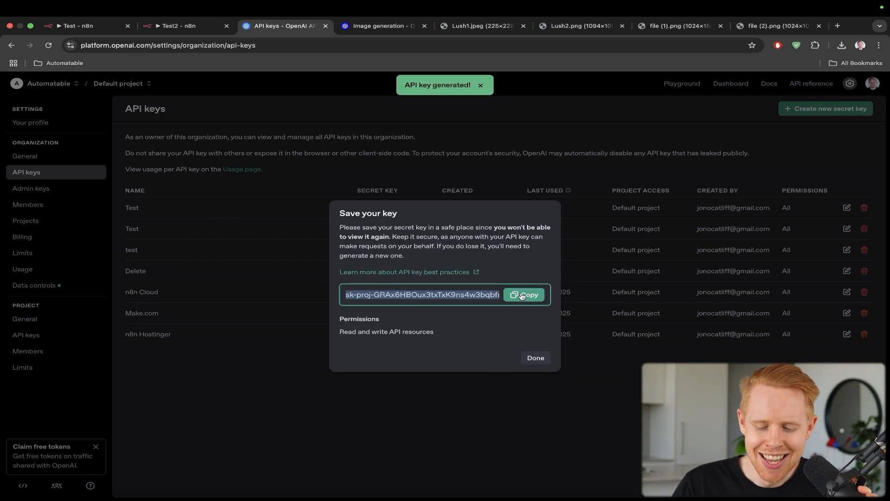
click(523, 294)
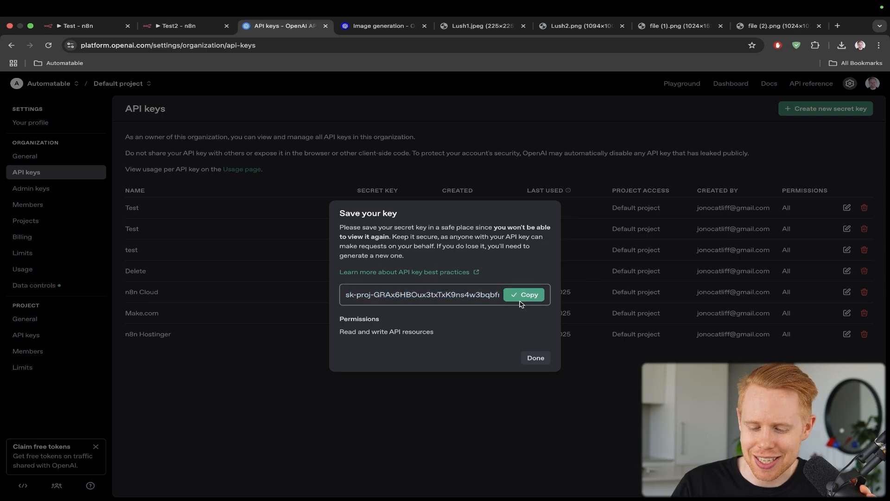
click(179, 25)
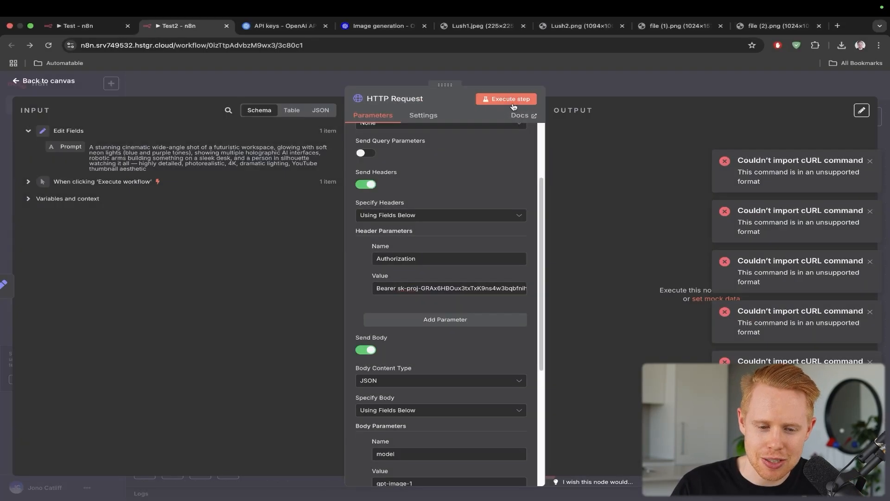
- Put the new key in the Authorization header as a Bearer token, then return to API keys
click(278, 25)
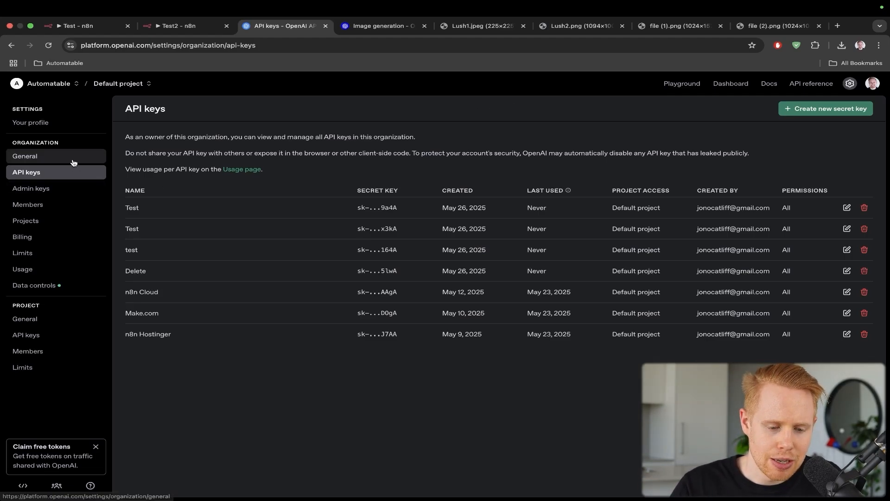
- Confirm the Organization Verified badge in General settings, then switch back to n8n
click(25, 156)
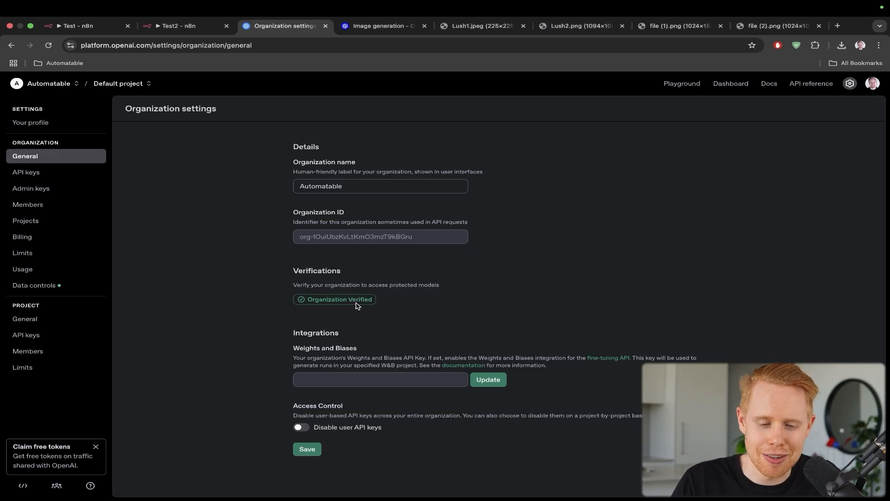
click(177, 26)
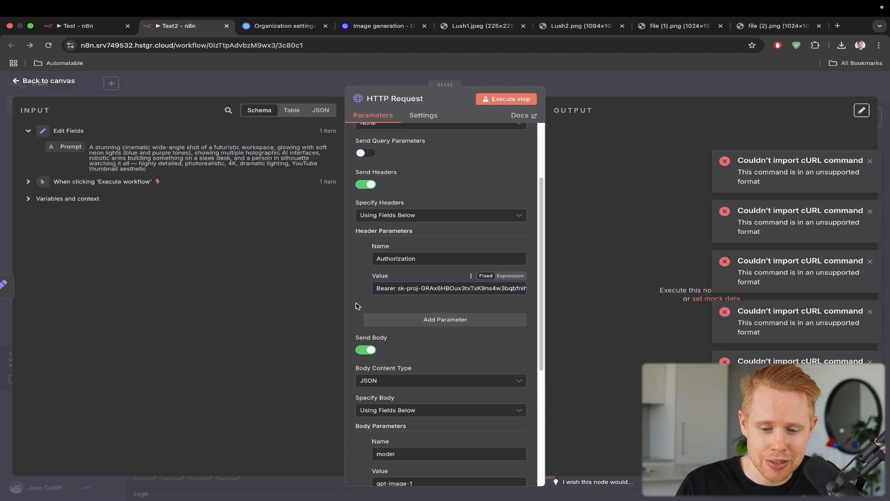
- Execute the workflow and open the HTTP Request node to see the base64 image in data[0].b64_json
click(505, 98)
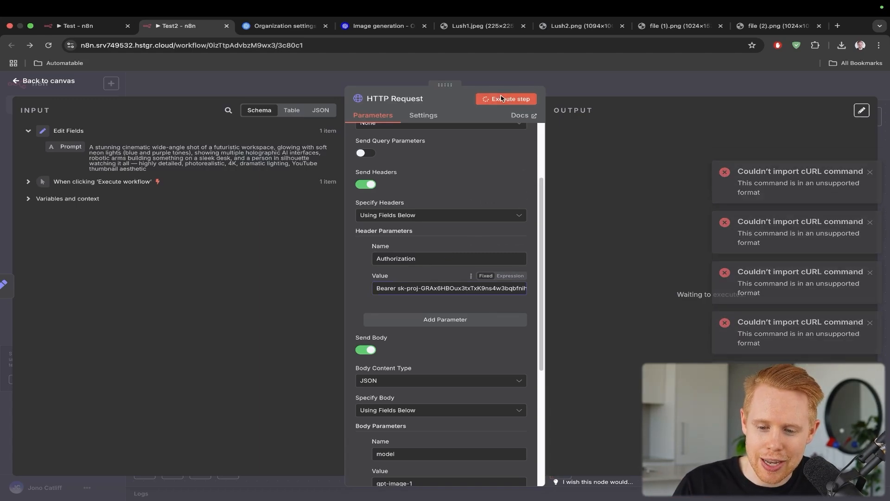
click(507, 99)
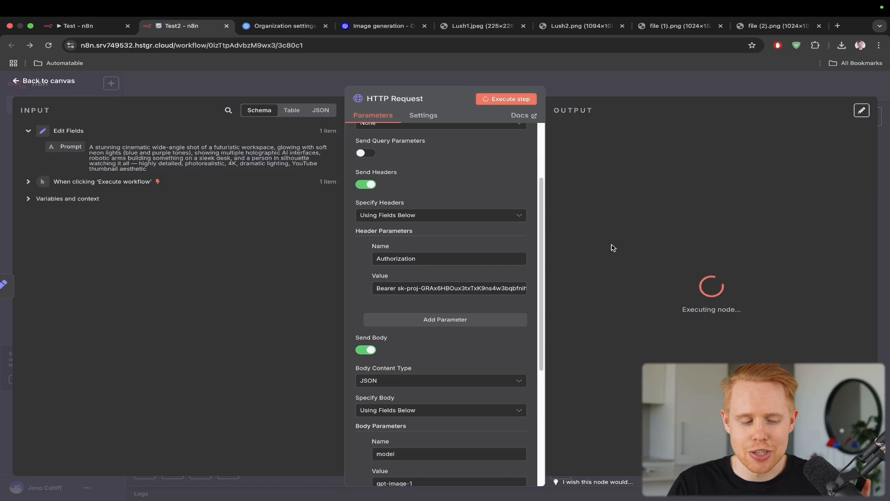
click(48, 80)
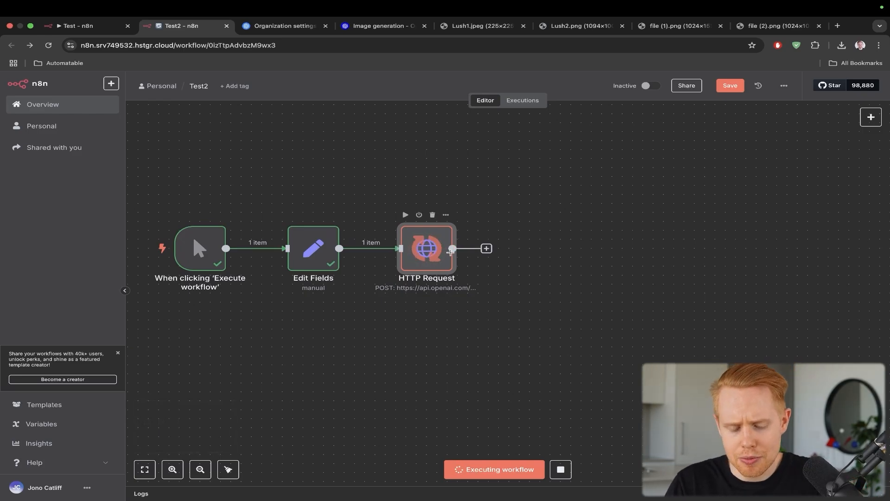
mouse_move(395, 161)
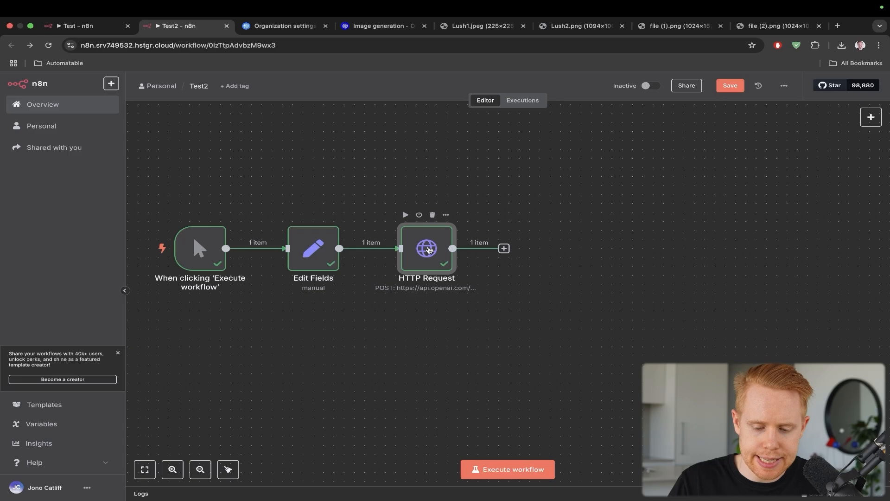
double_click(426, 249)
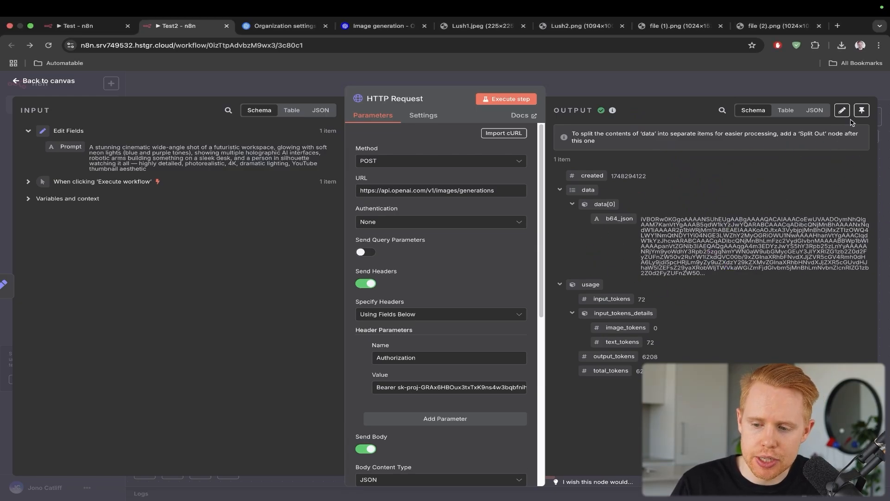
- Pin the OpenAI response and add a Convert to File node using 'Move base64 string to file'
click(861, 111)
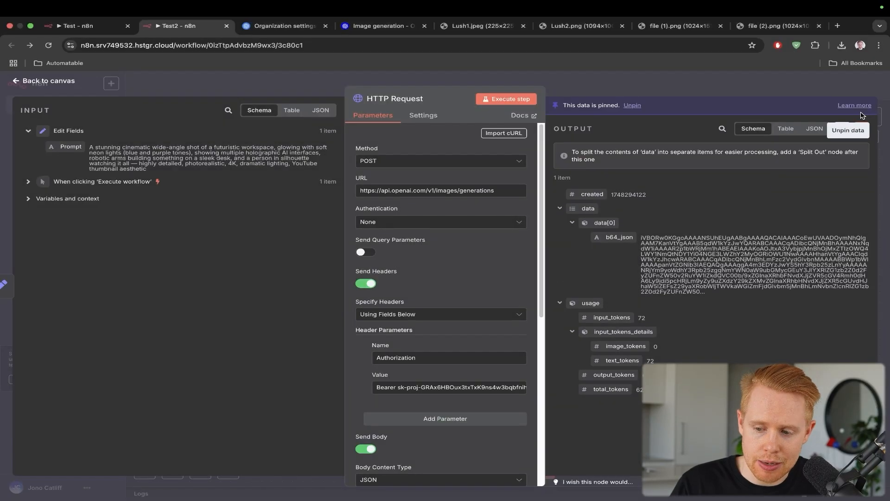
click(46, 80)
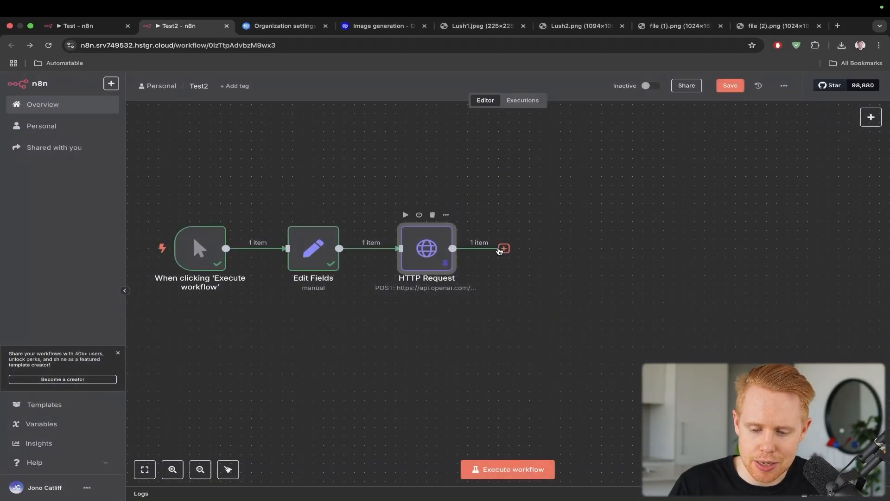
click(504, 249)
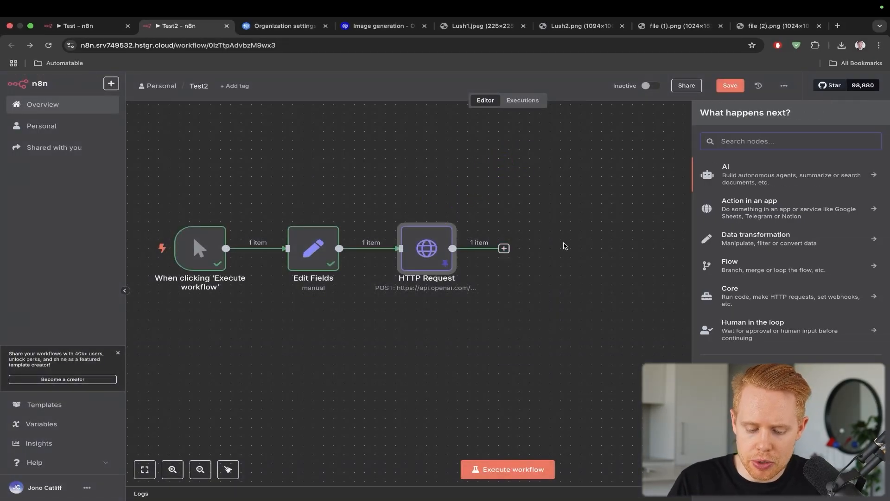
text(convert)
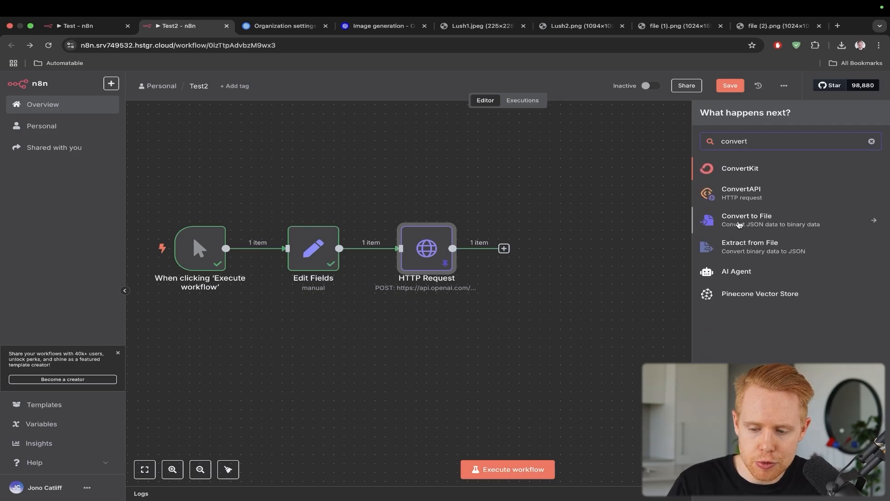
click(747, 220)
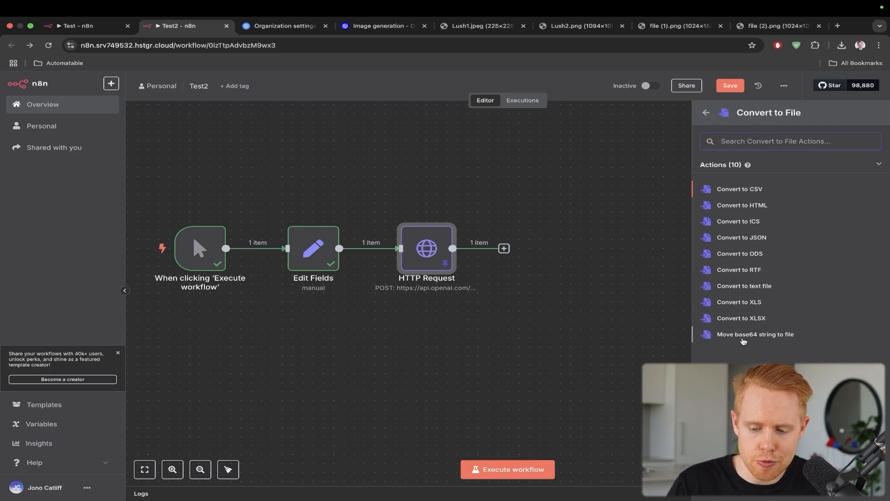
click(754, 334)
text(data[0].b64_json)
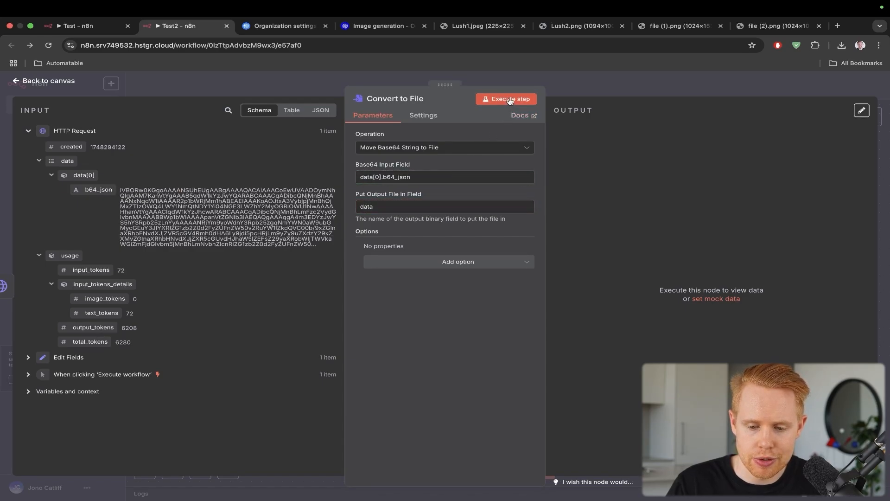
- Execute the Convert to File step and view the generated robotics lab image
click(506, 99)
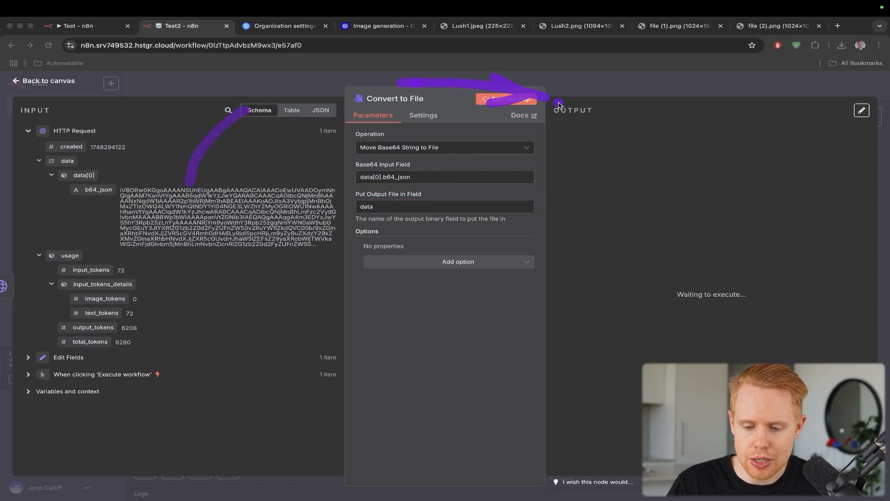
click(505, 99)
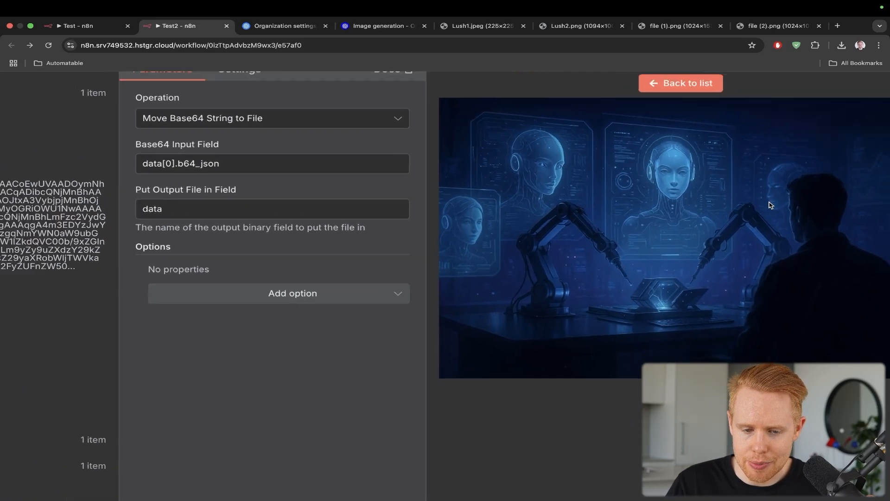
click(278, 26)
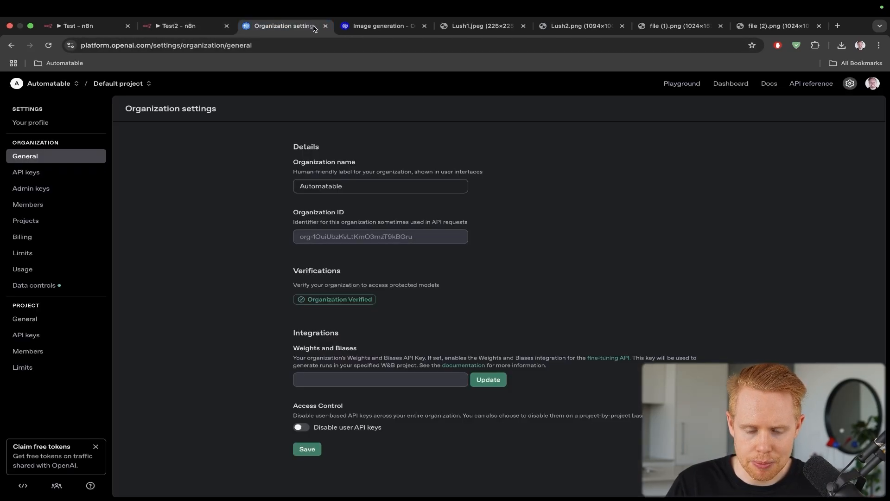
- Browse the cat-and-otter image, Test2 workflow and OpenAI gallery, then view Lush1.jpeg
click(676, 25)
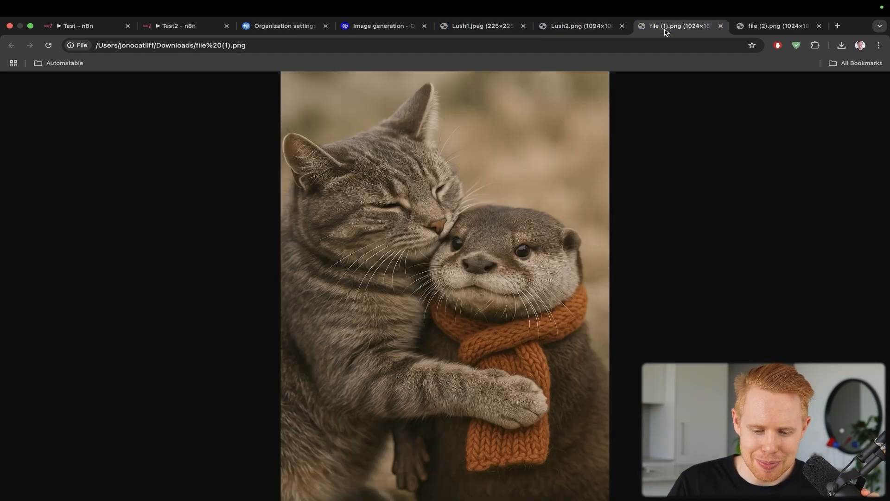
mouse_move(468, 219)
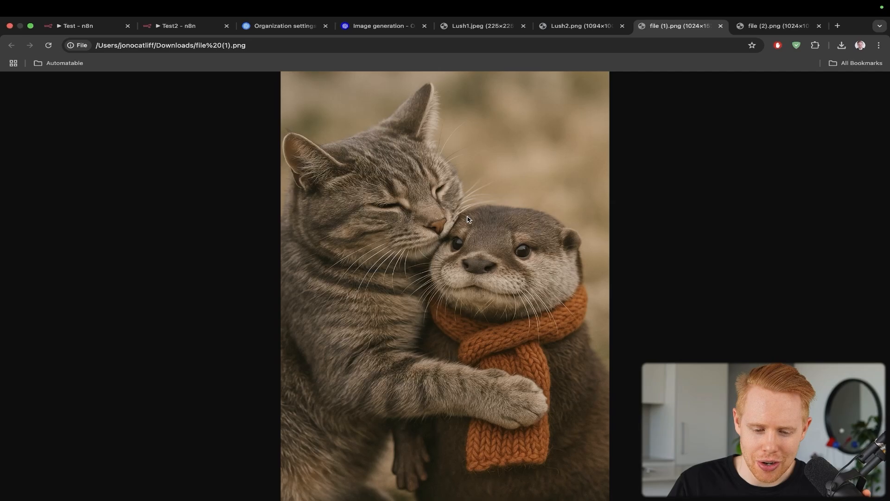
mouse_move(329, 223)
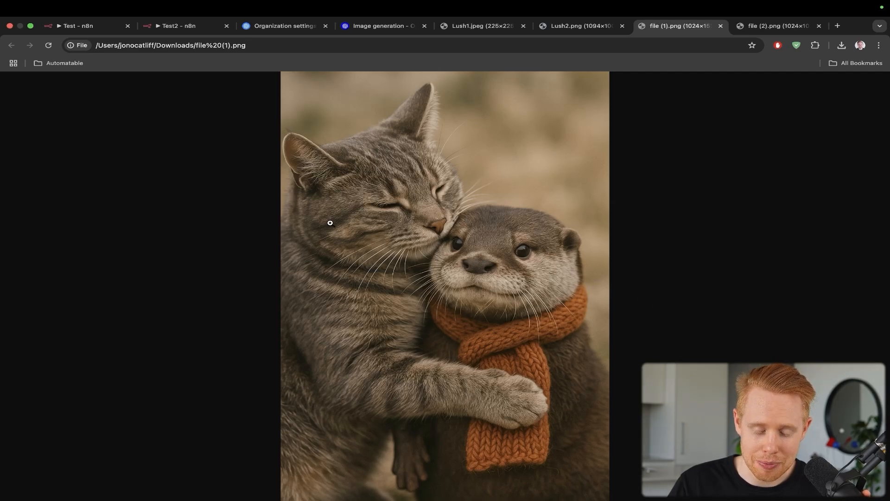
click(179, 25)
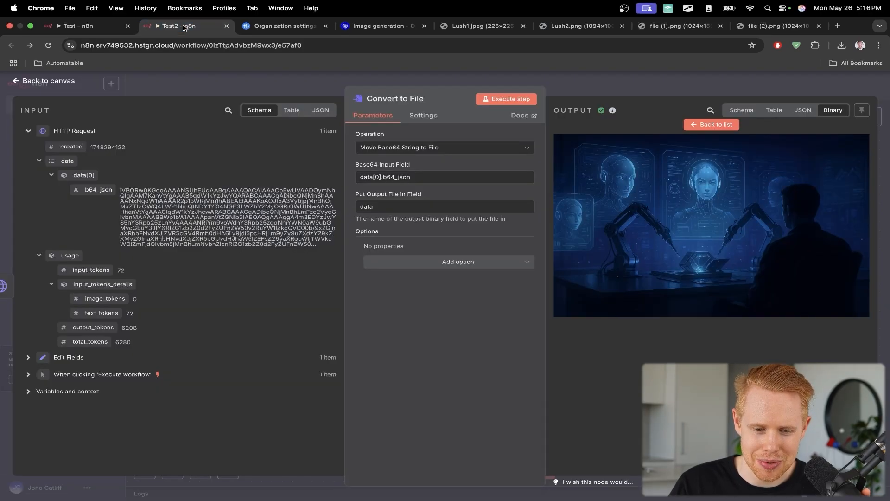
click(382, 26)
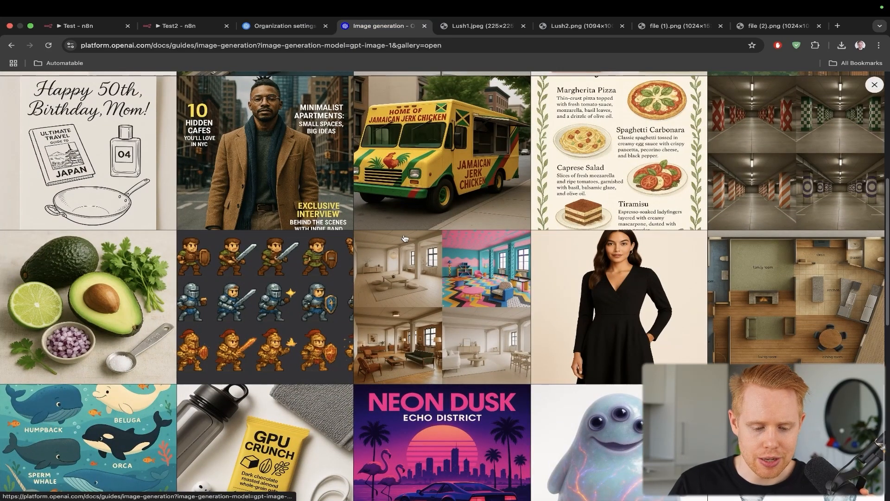
scroll(down, 3)
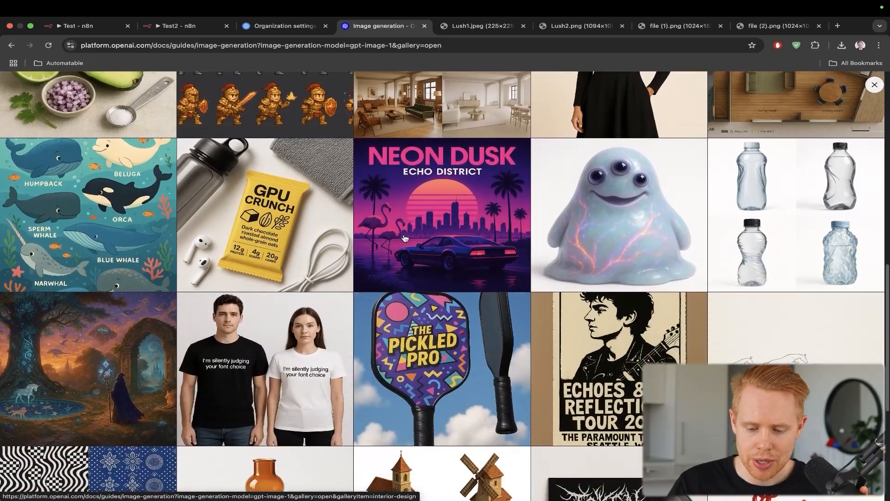
scroll(down, 3)
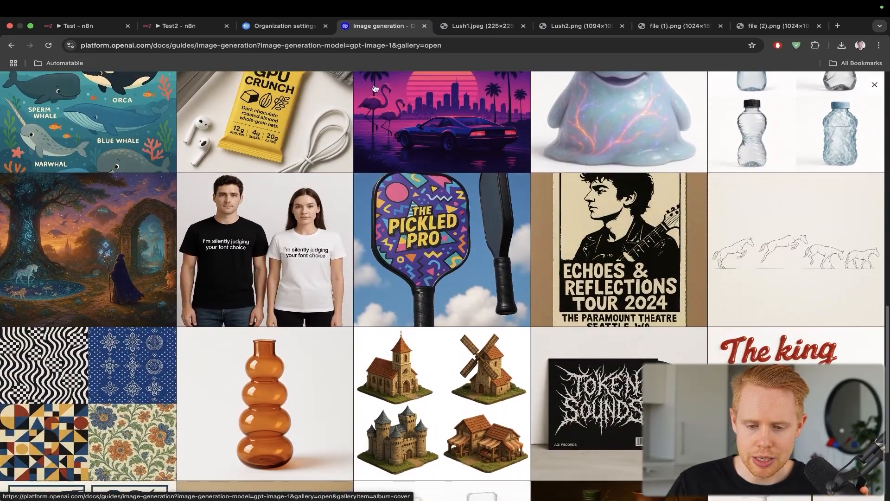
click(482, 26)
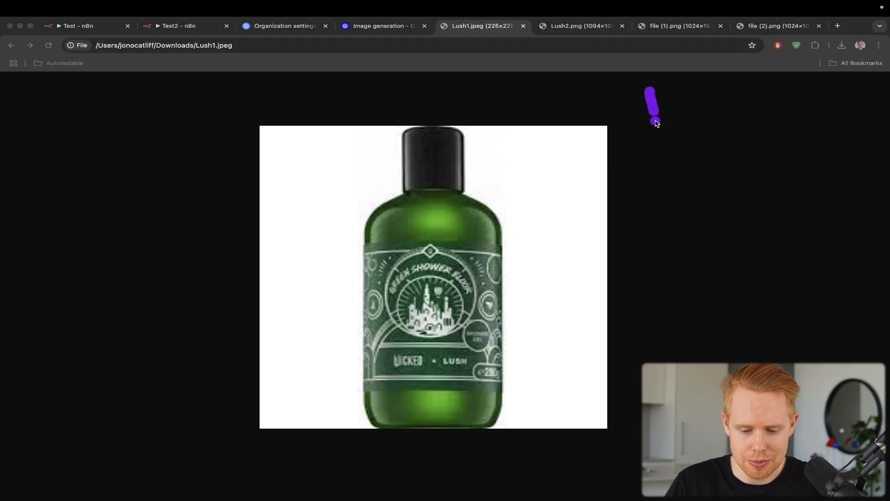
- Compare the Lush2 lotion, Lush1 shower gel and merged gift basket images, then open the Test workflow
click(579, 26)
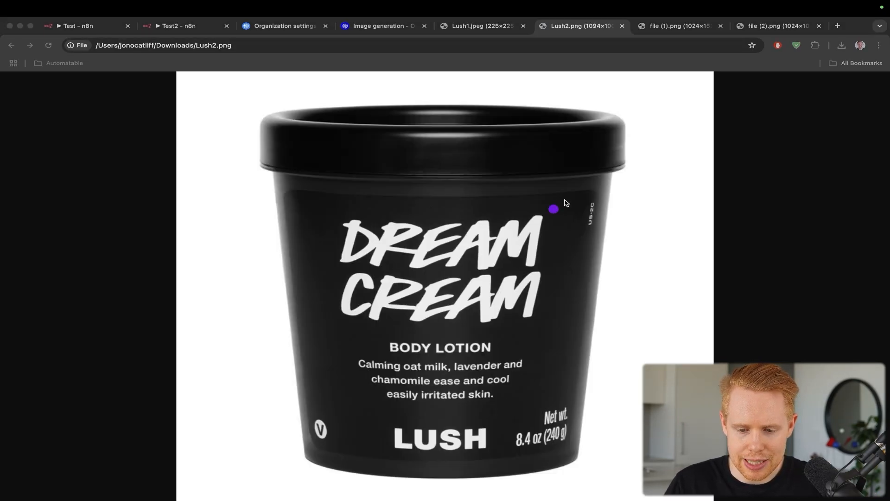
click(677, 26)
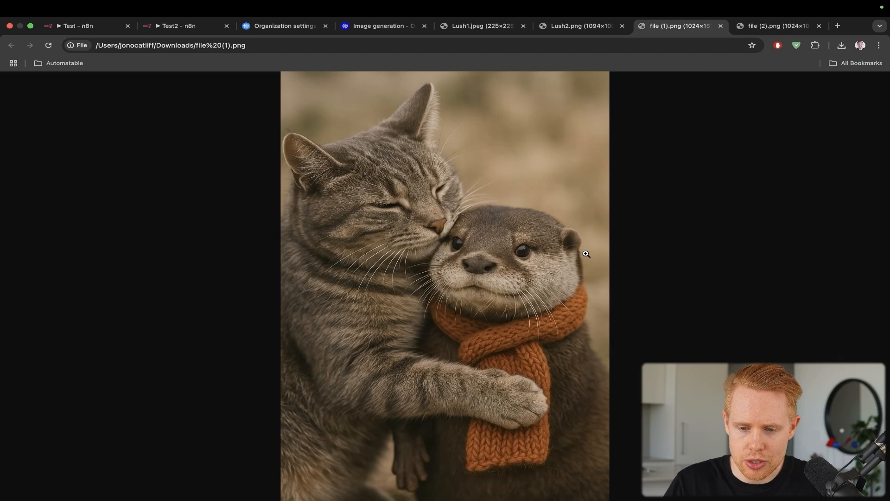
click(777, 26)
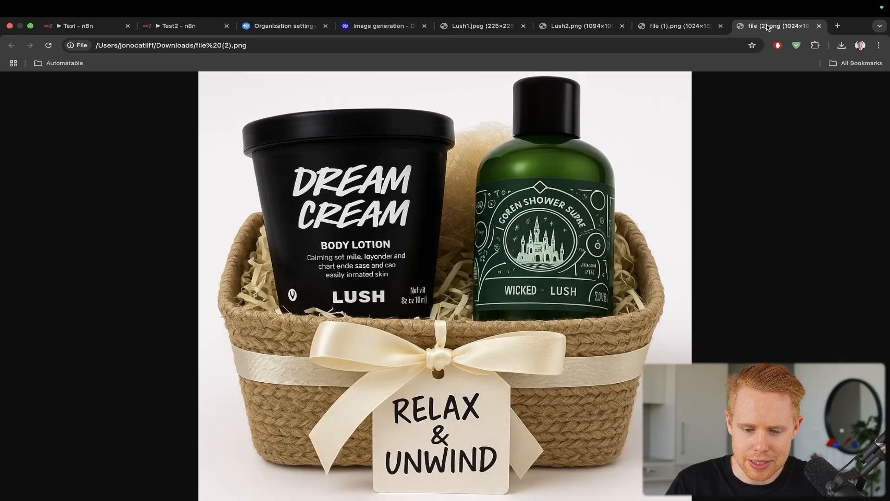
click(579, 26)
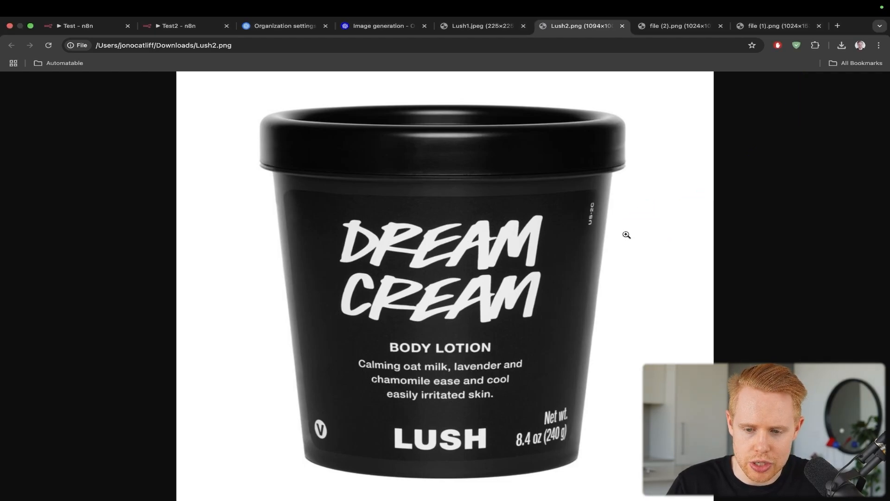
click(482, 26)
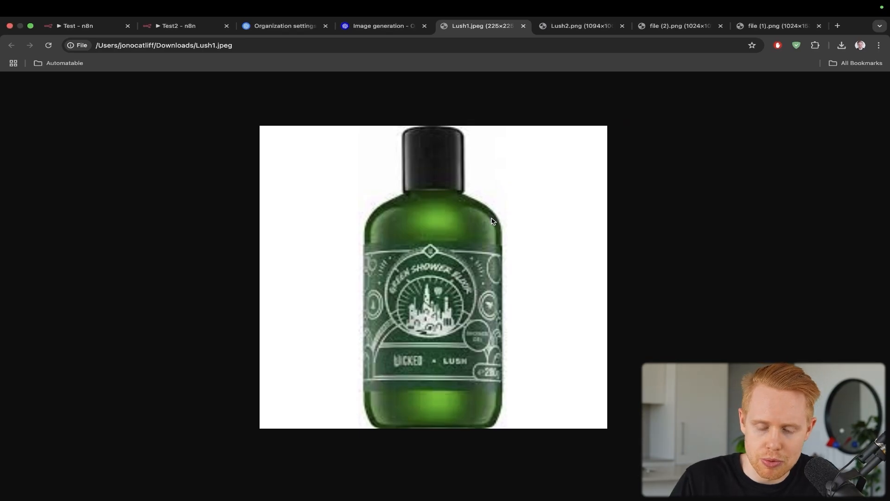
click(679, 25)
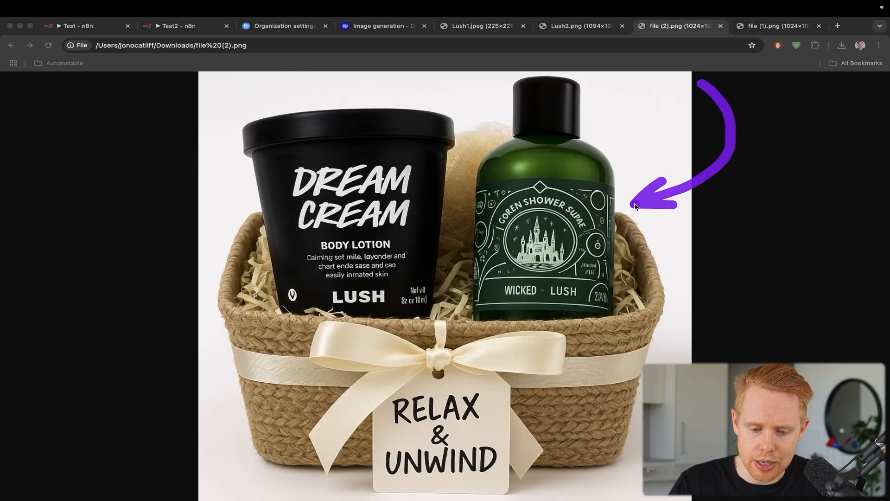
click(80, 25)
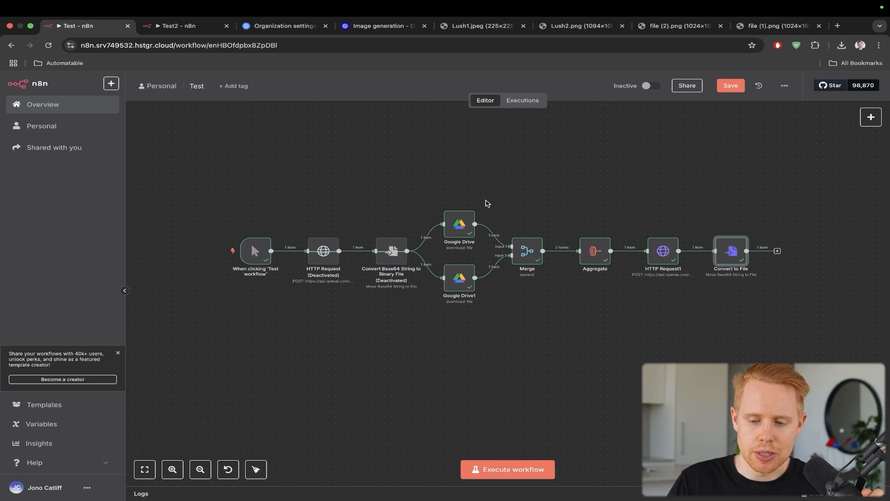
mouse_move(493, 205)
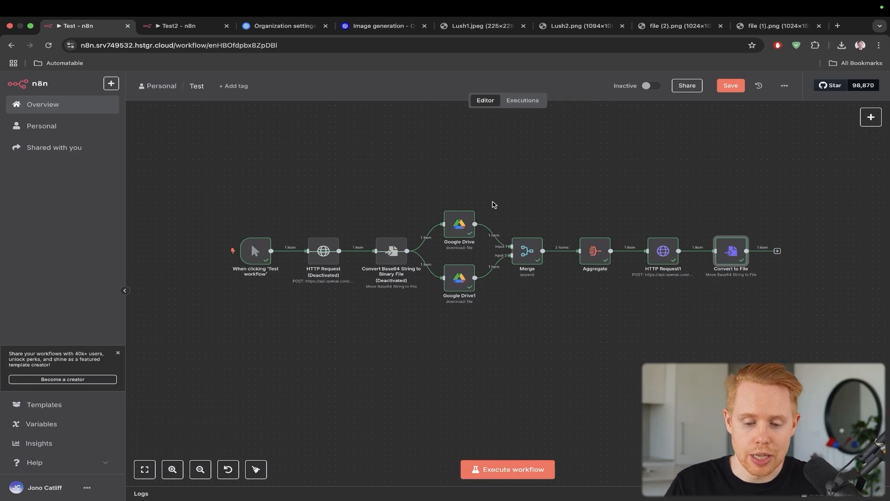
mouse_move(508, 136)
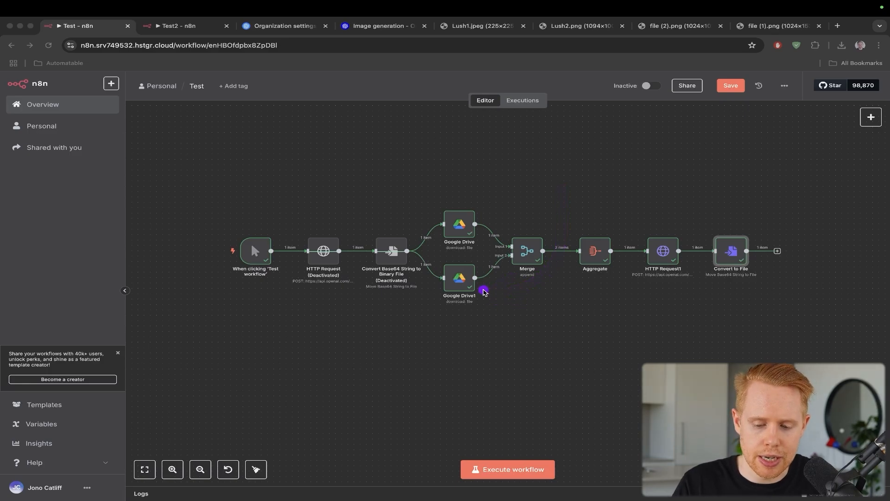
mouse_move(690, 161)
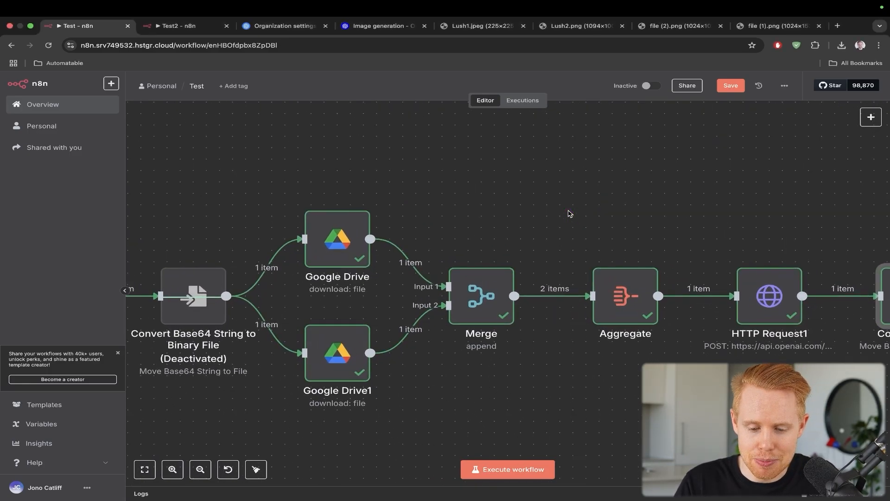
double_click(337, 239)
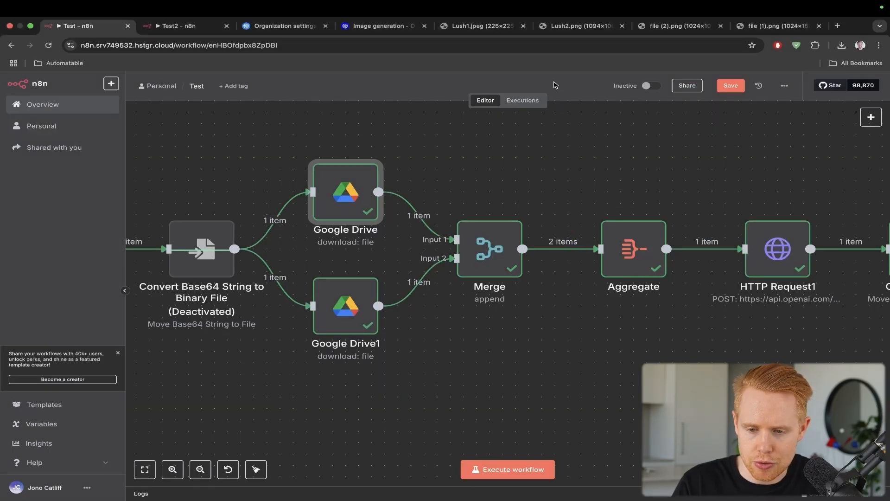
click(480, 26)
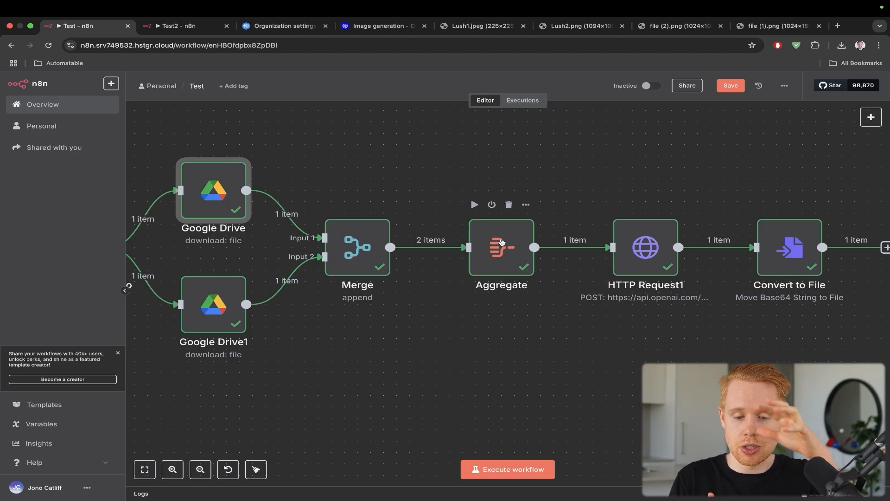
double_click(501, 247)
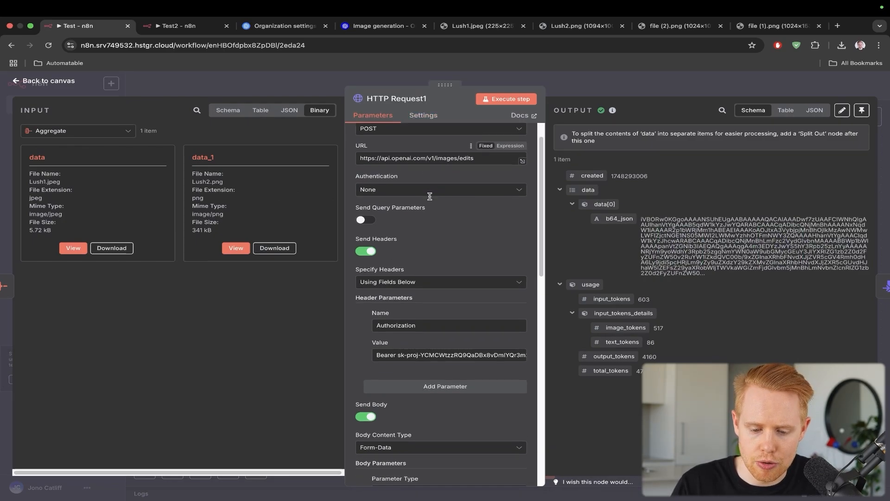
scroll(down, 3)
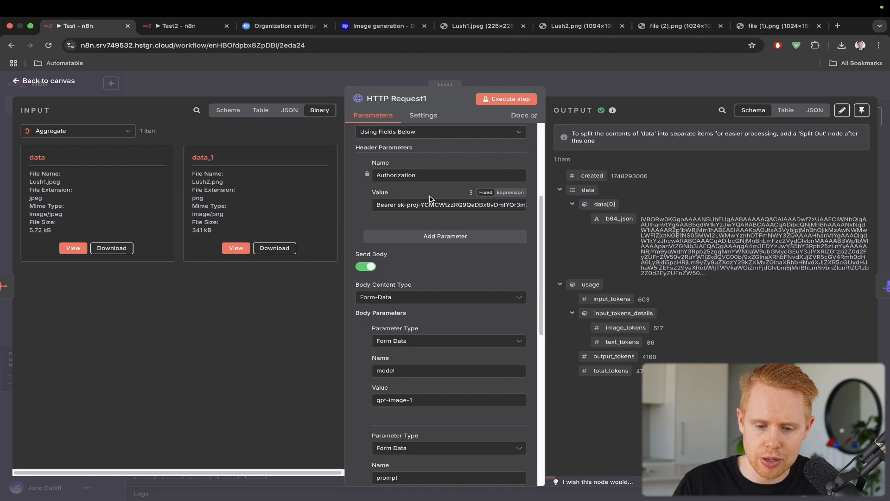
click(49, 80)
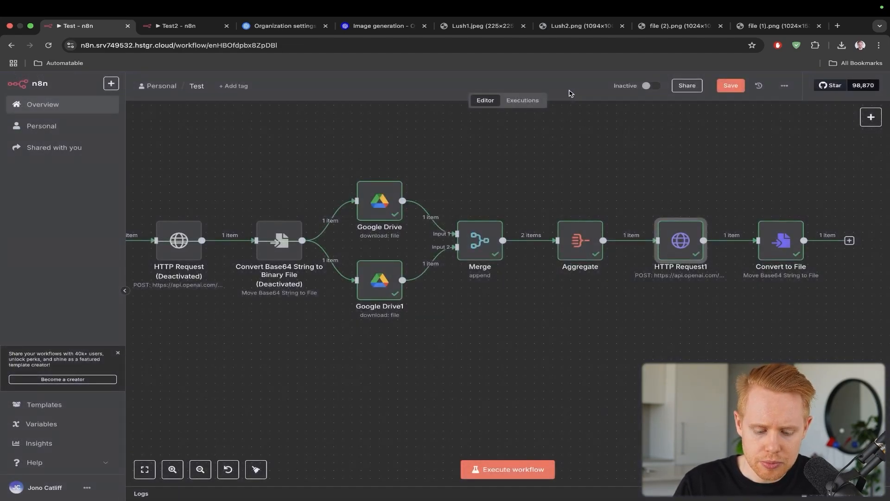
click(381, 26)
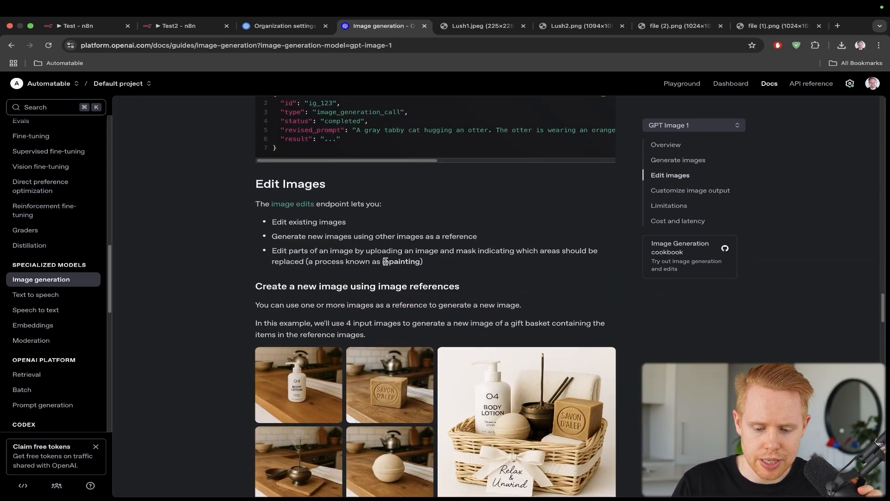
- Scroll to the Edit images section and copy the gift basket curl example
scroll(down, 3)
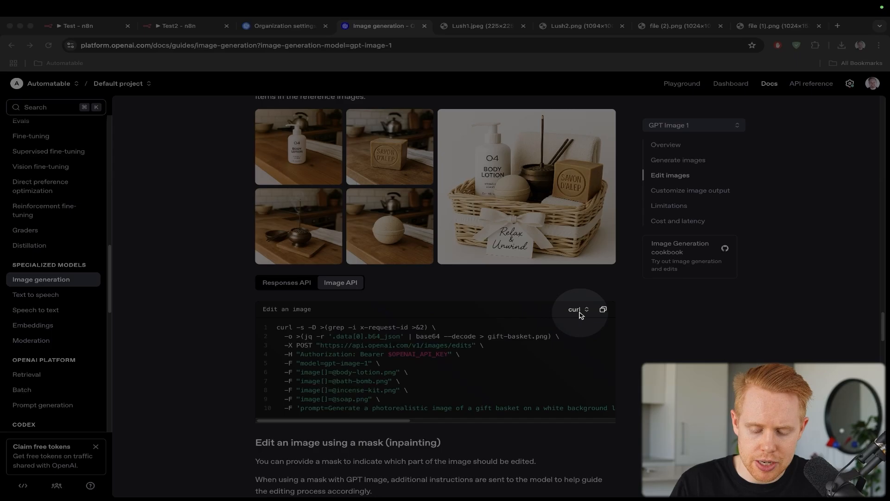
scroll(down, 3)
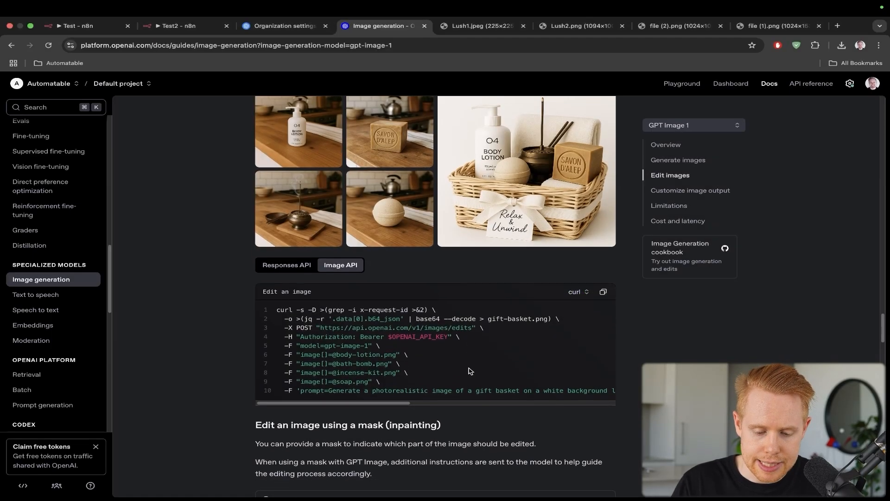
click(604, 291)
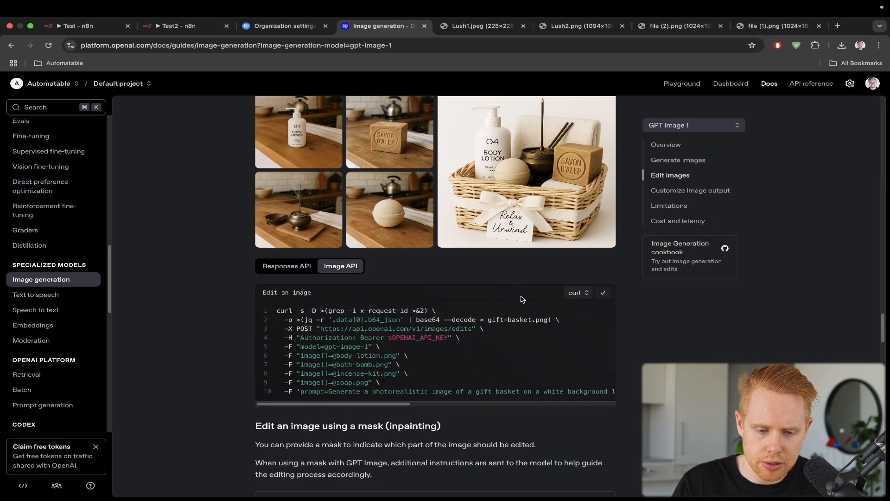
- In Test2, add an HTTP Request node after Convert to File and try importing the curl
click(83, 26)
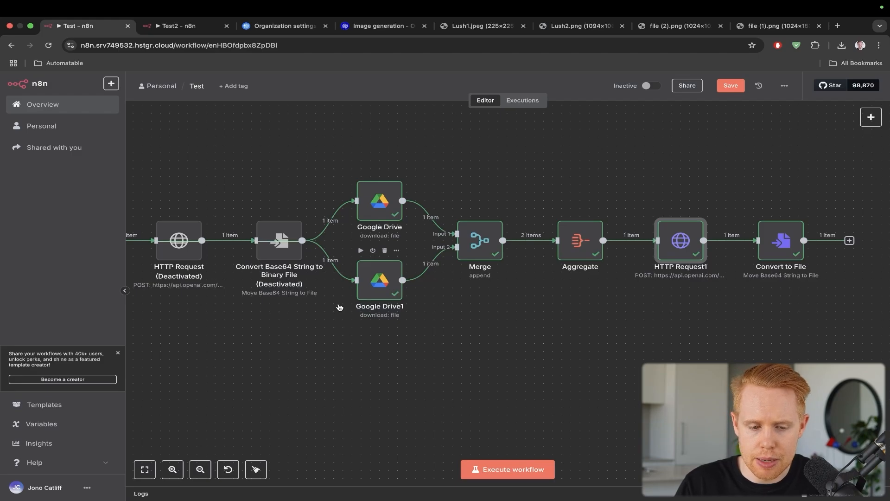
click(177, 25)
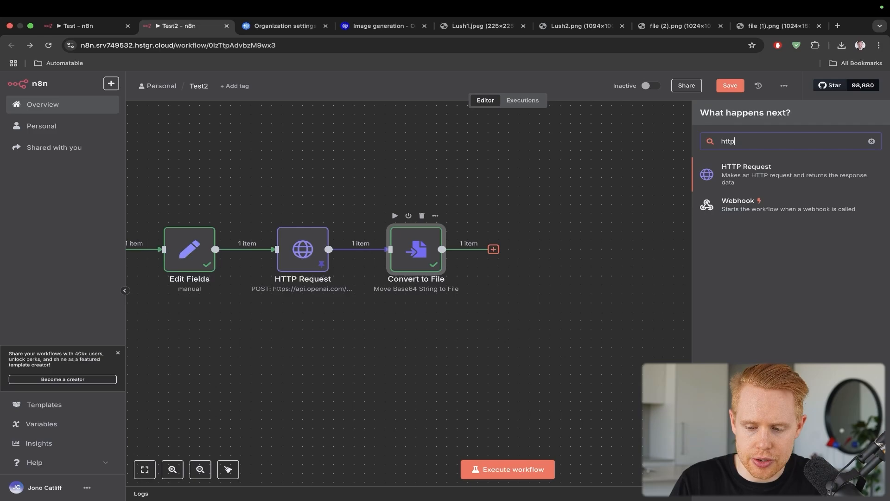
click(747, 170)
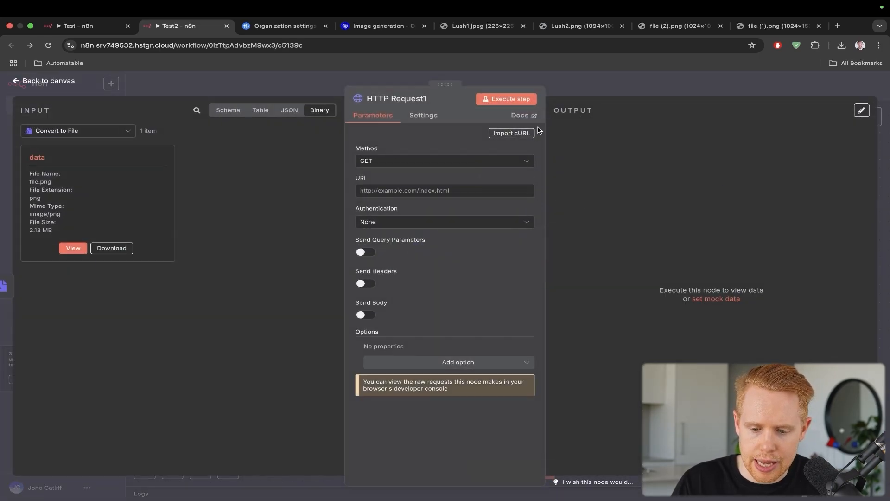
click(511, 133)
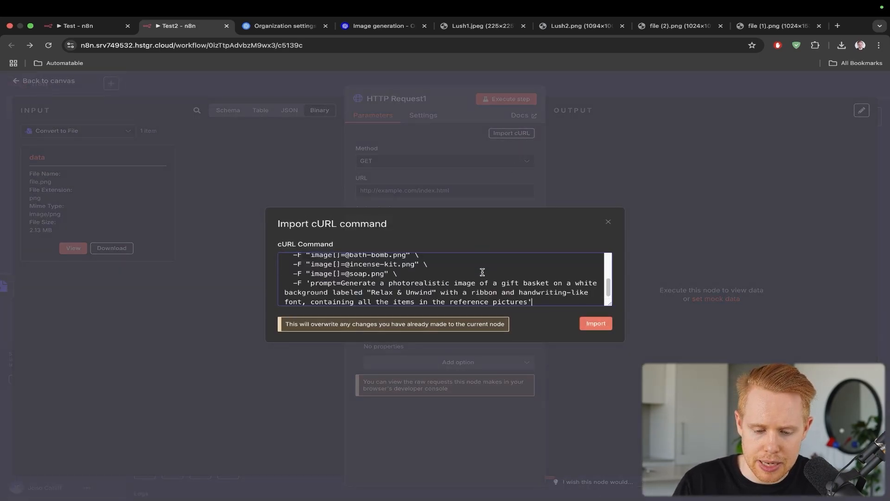
click(595, 323)
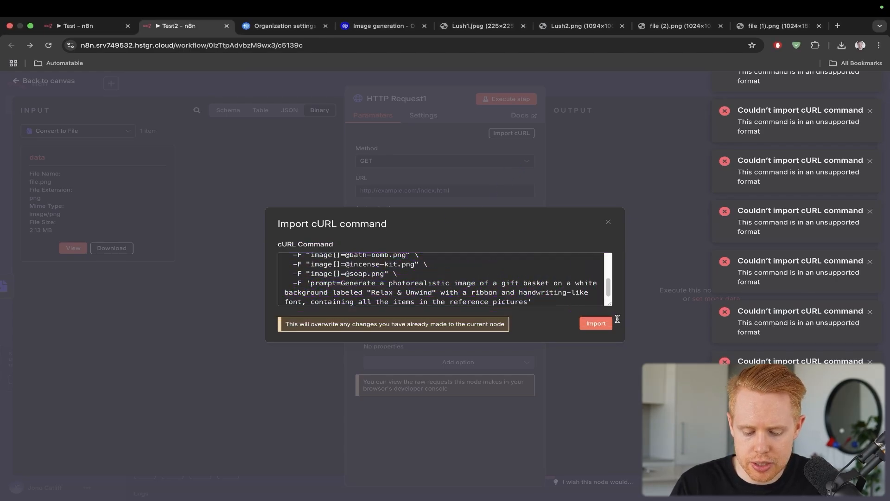
- Tell ChatGPT the OpenAI curl request isn't working, editing the message to include the command
click(773, 26)
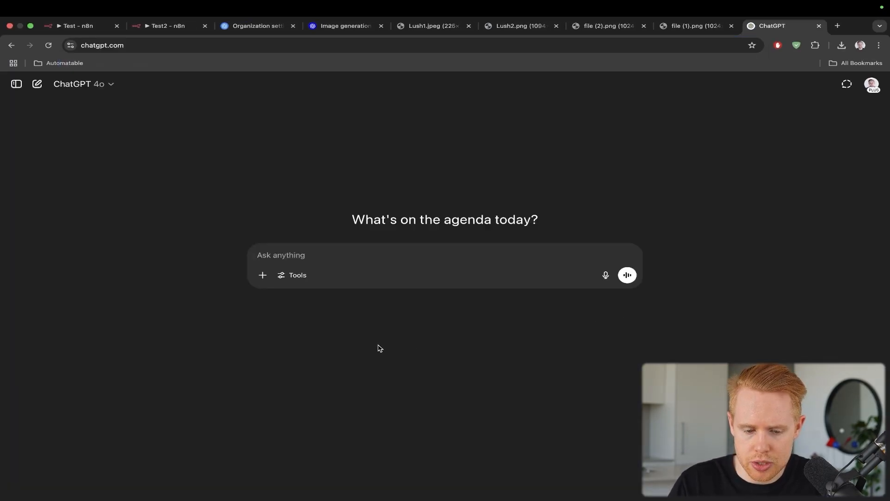
text(This)
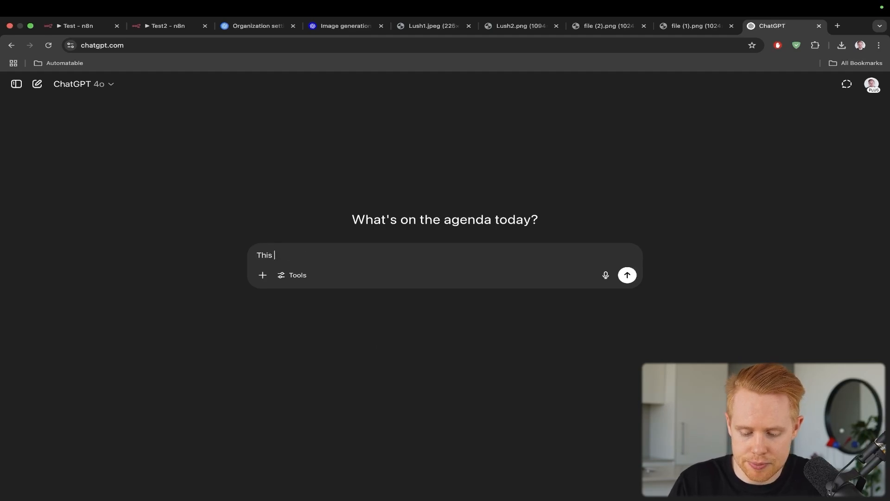
text(curl request is from the)
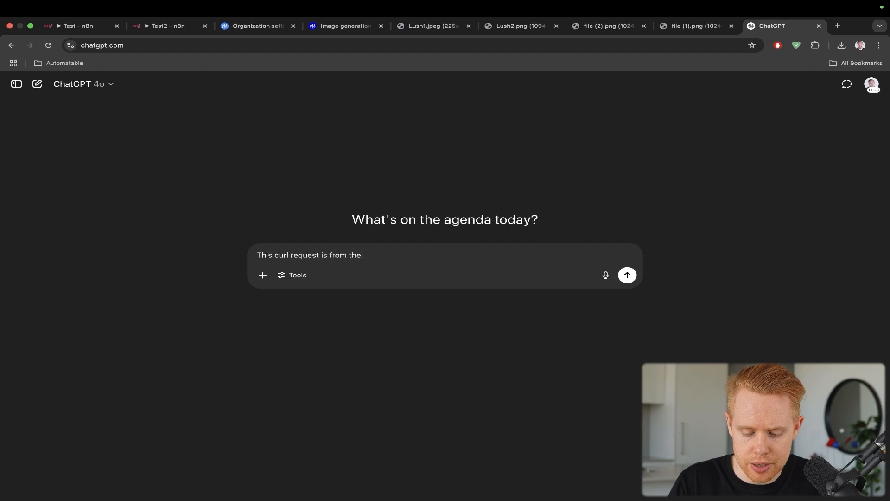
text(Openai image generator. I)
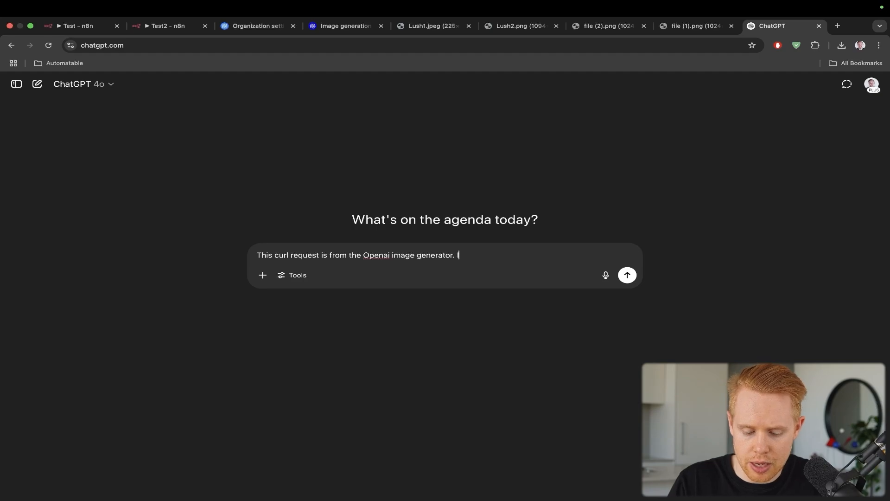
click(627, 276)
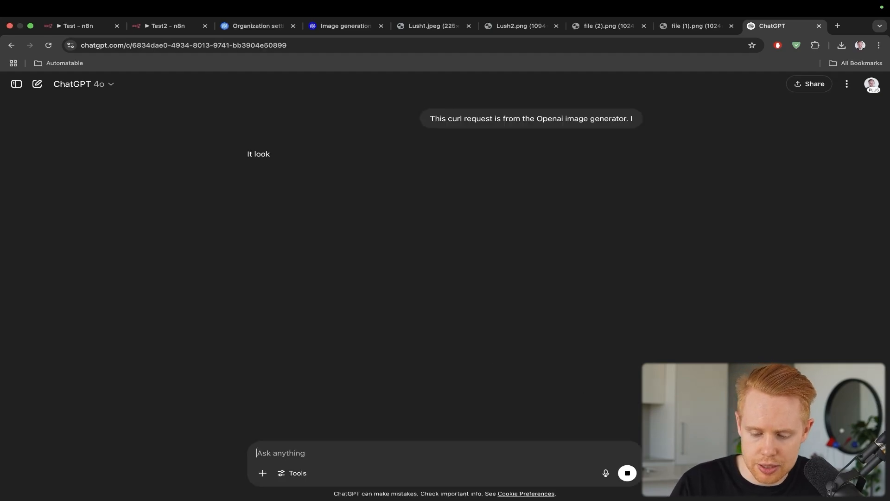
double_click(531, 119)
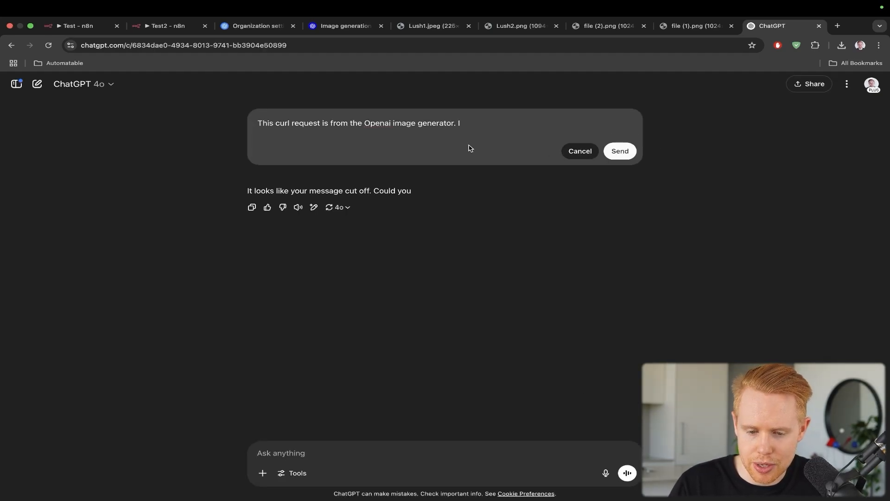
text(I'm trying to import this into n8n, but)
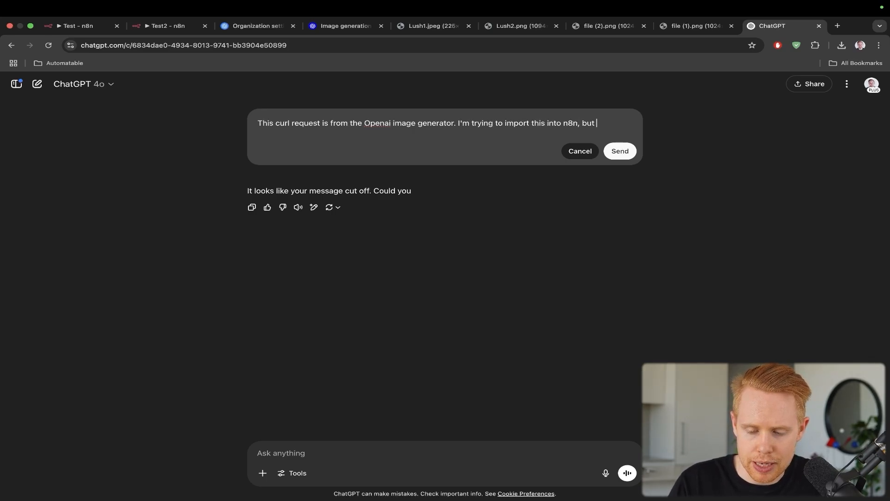
text(it's not working proper)
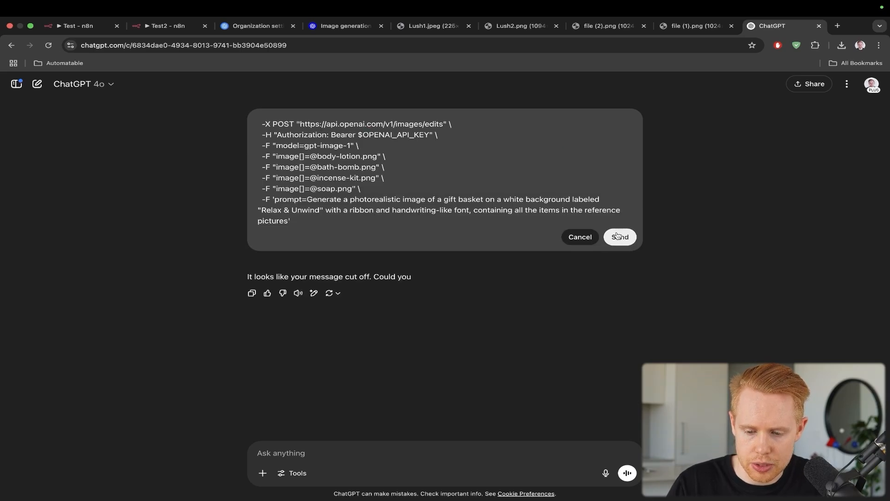
click(620, 237)
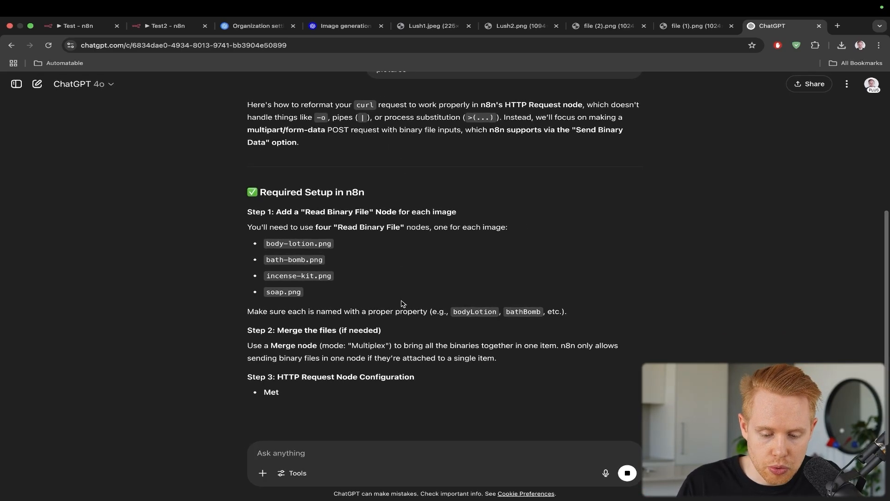
- Ask ChatGPT for a curl version importable into n8n and review its answer
scroll(down, 3)
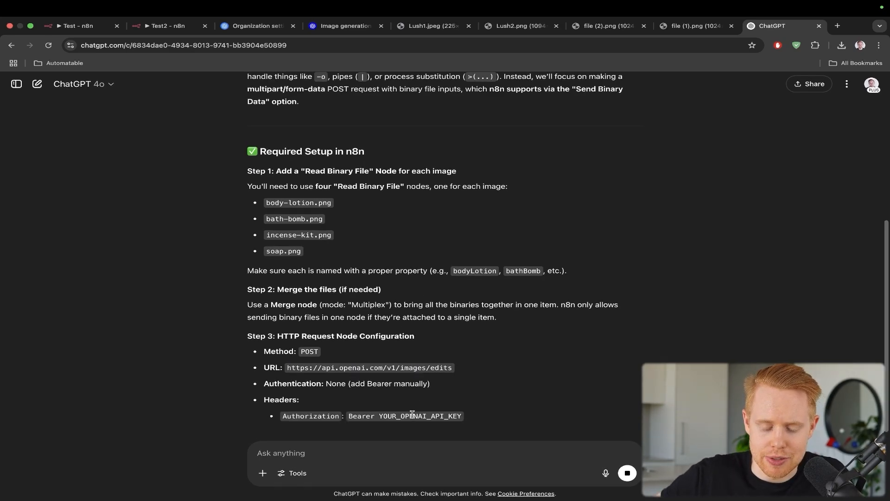
scroll(down, 3)
text(Please write the the c)
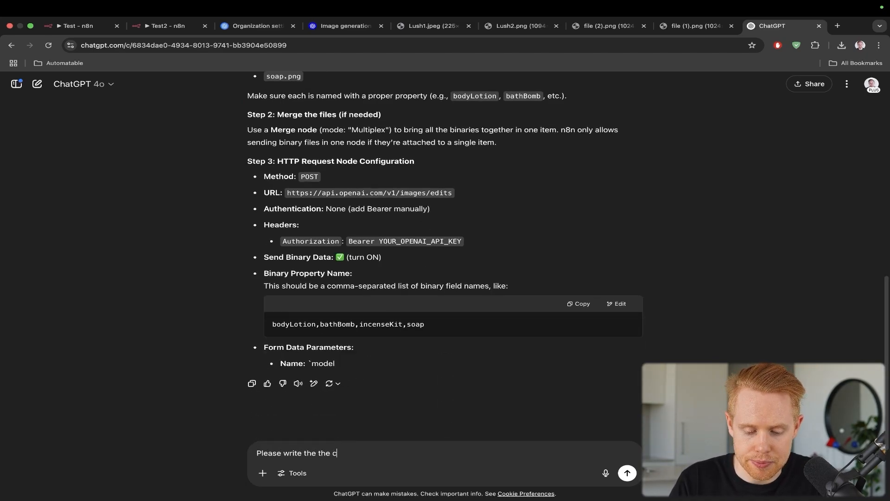
text(url)
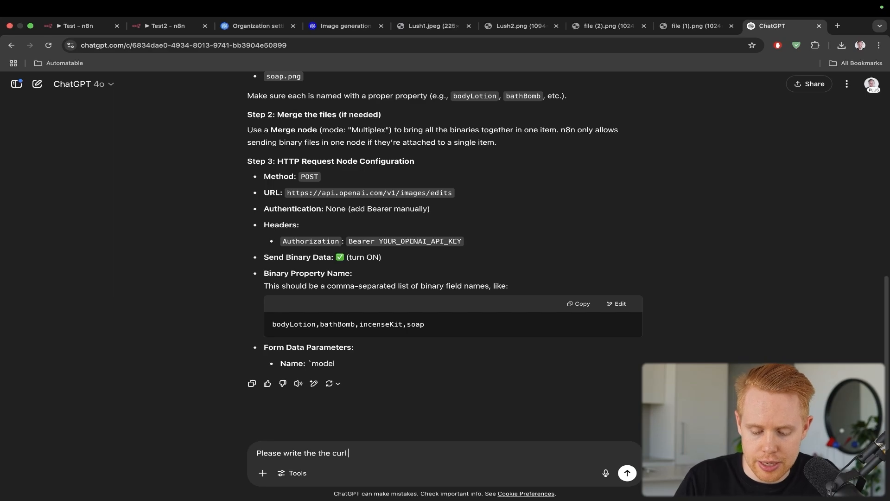
text(so that i can import it into n8n. It must be in the format of a curl)
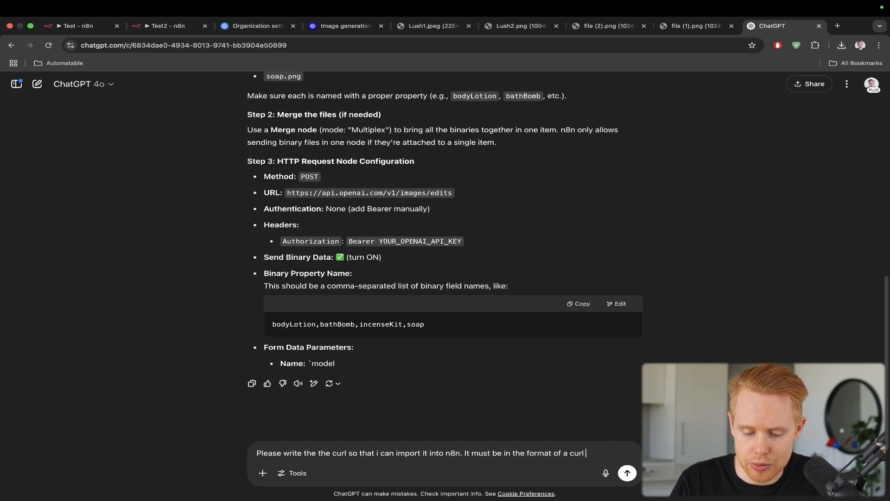
click(627, 472)
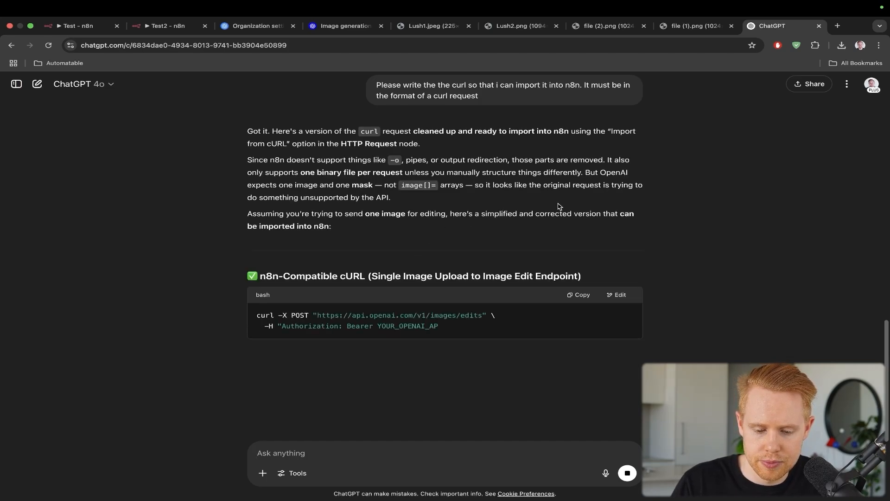
scroll(down, 3)
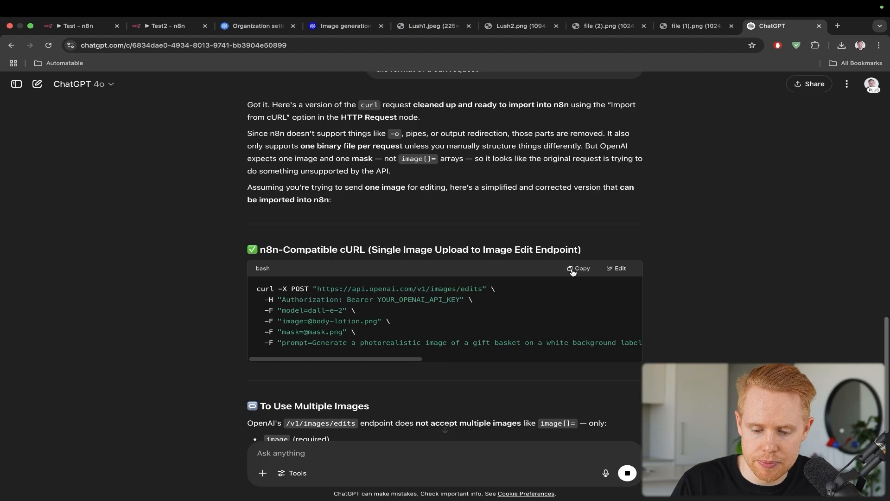
- Close the Import cURL dialog in the Test2 workflow
click(165, 25)
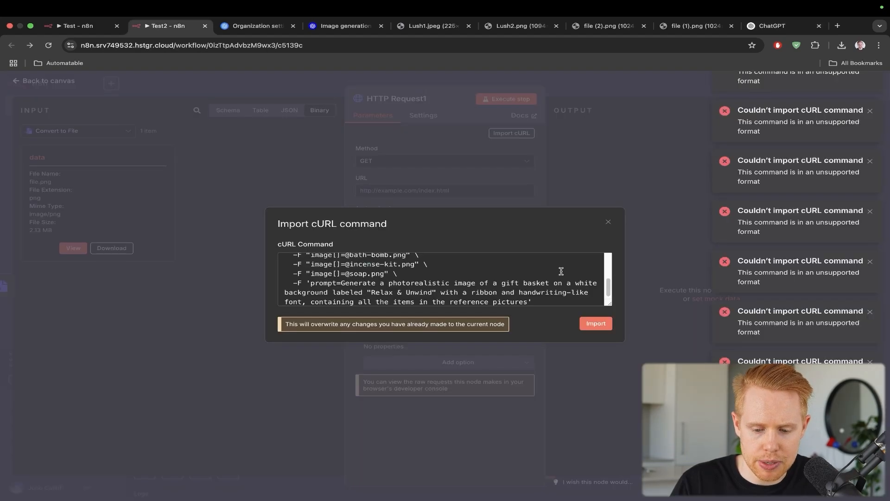
click(595, 323)
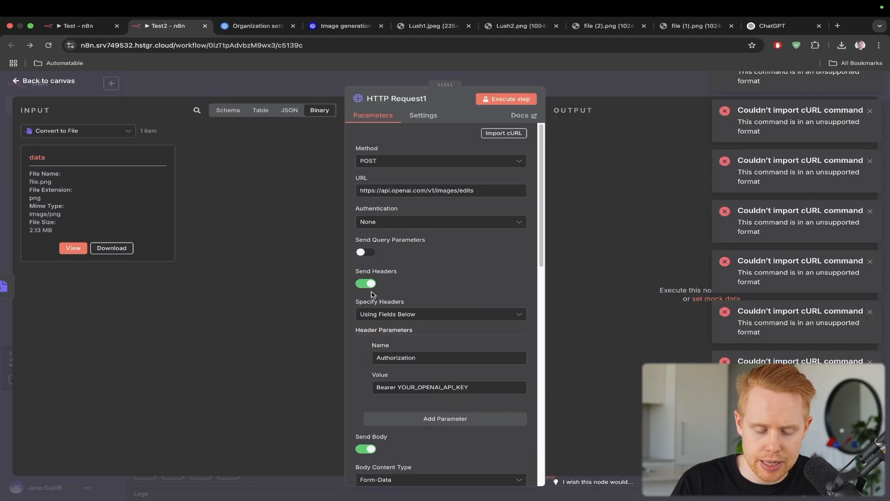
scroll(down, 3)
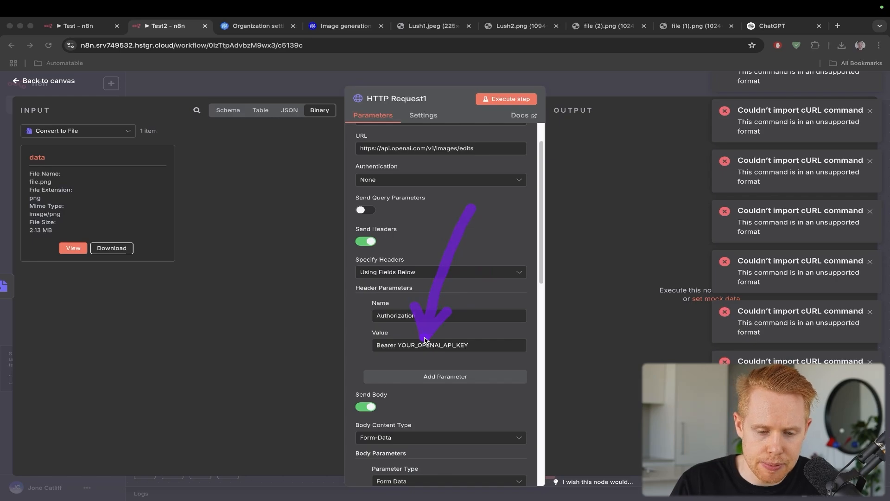
- Review the Test workflow's HTTP Request1 model, prompt and two image[] fields, then return to canvas
click(77, 25)
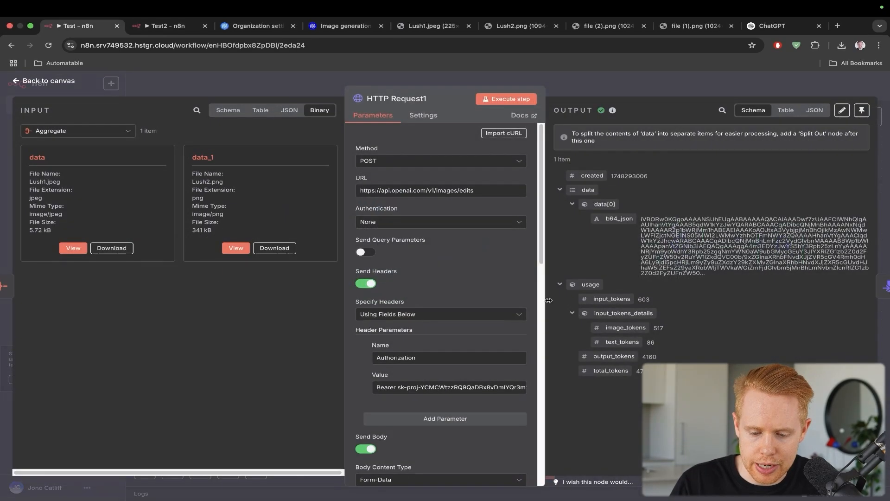
scroll(down, 3)
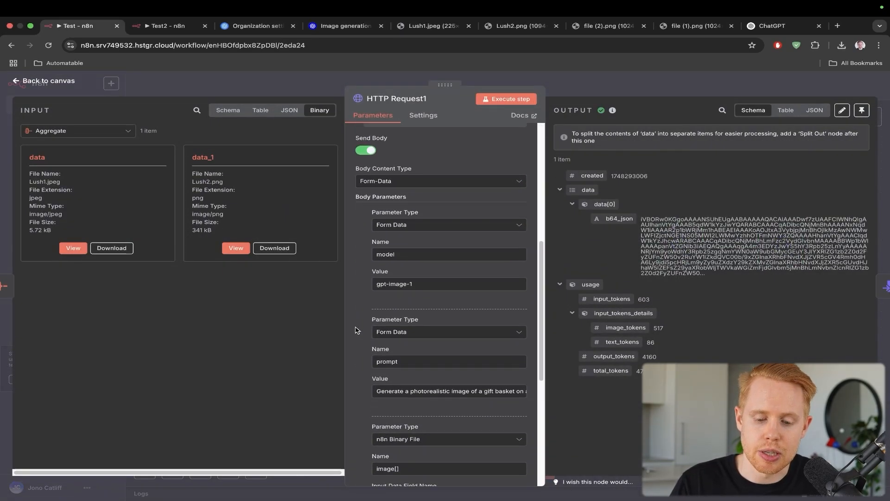
scroll(down, 3)
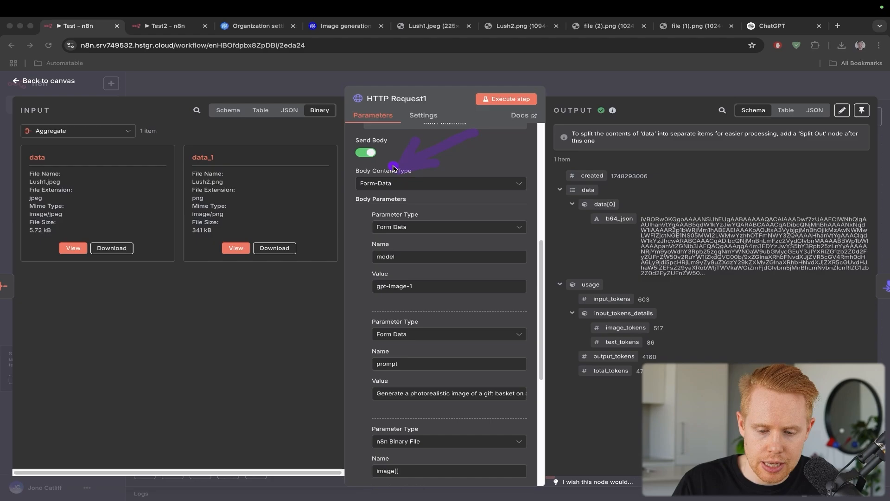
mouse_move(445, 203)
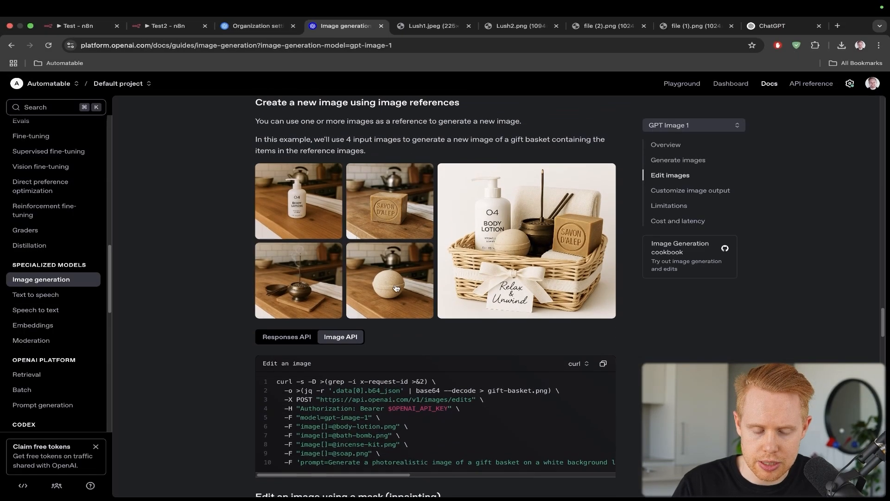
click(73, 25)
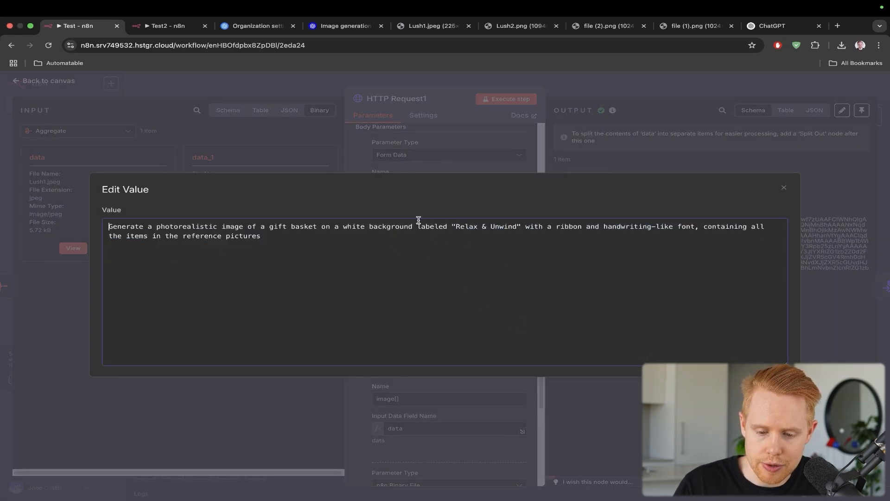
click(785, 187)
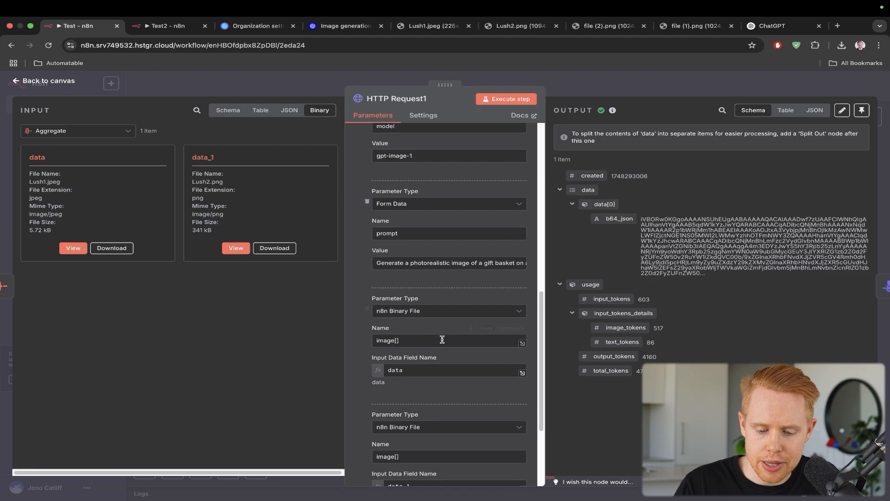
scroll(down, 3)
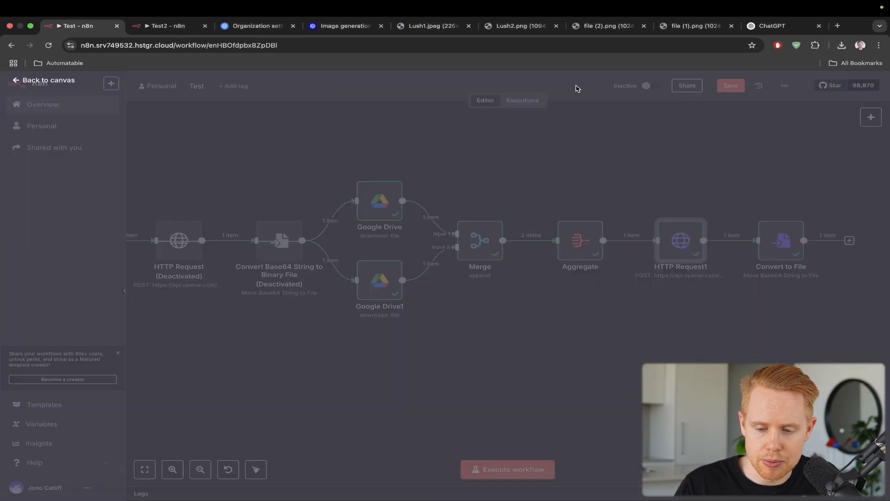
- Run the Test workflow and switch to the Lush1 shower gel photo
click(506, 469)
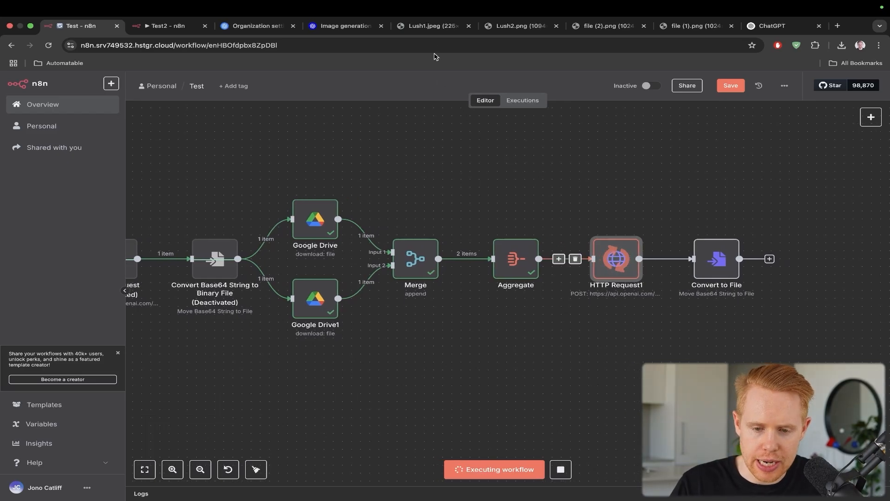
click(433, 26)
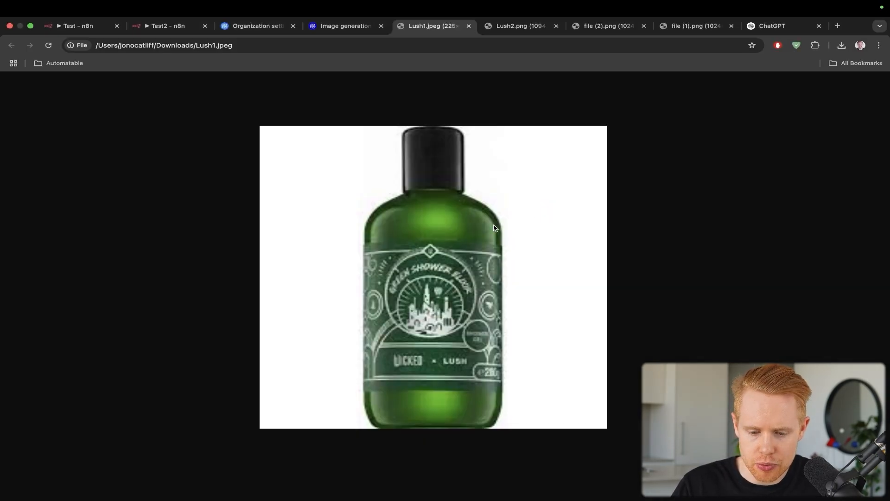
- View the Convert to File output image and compare it with the Lush1 and Lush2 photos
click(520, 26)
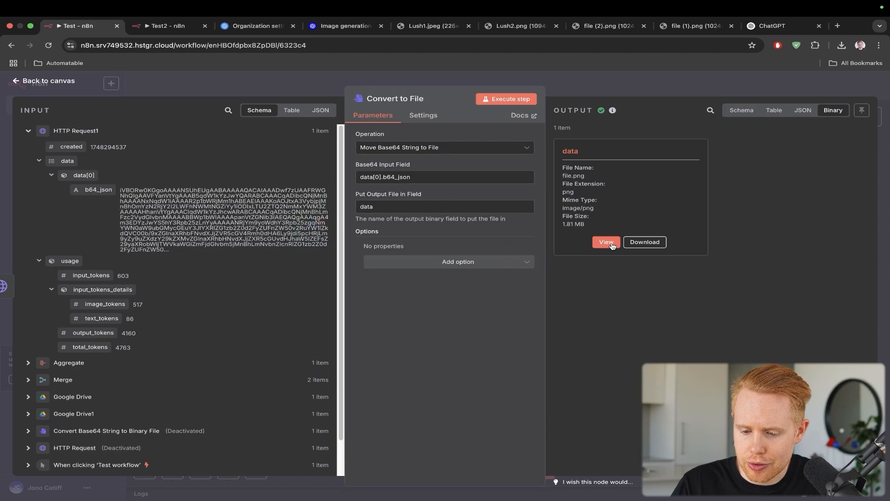
click(606, 242)
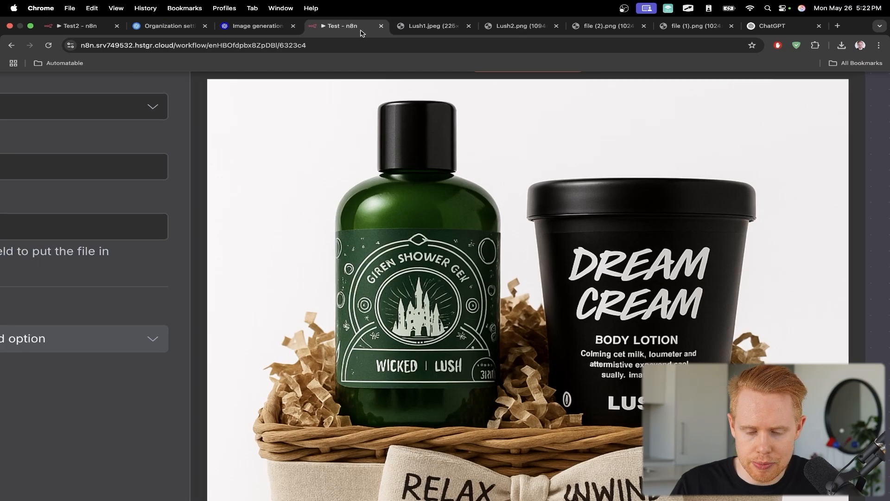
click(432, 25)
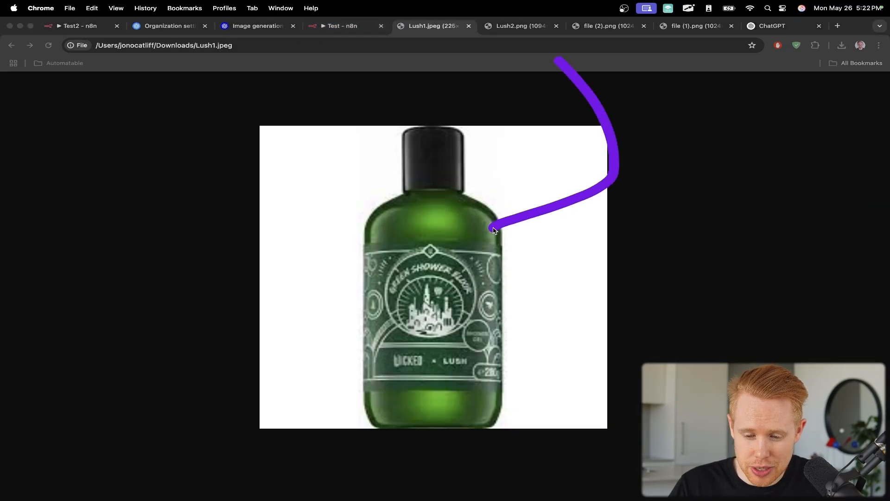
click(341, 26)
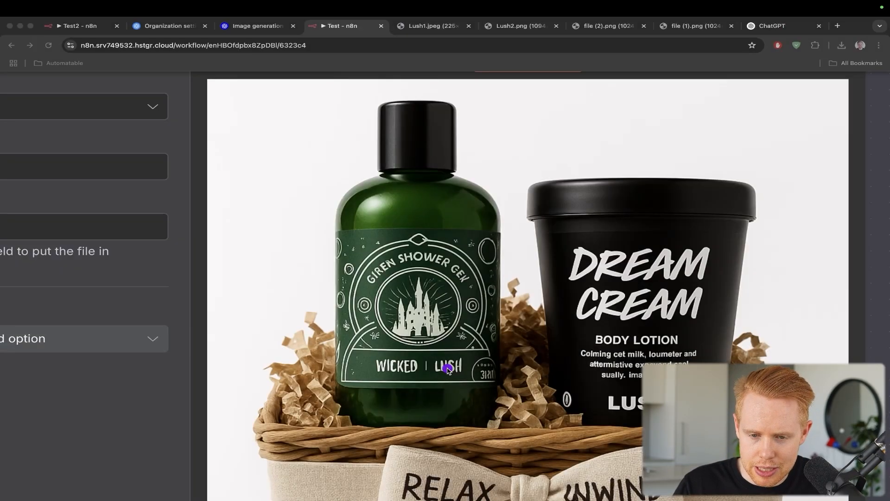
click(432, 25)
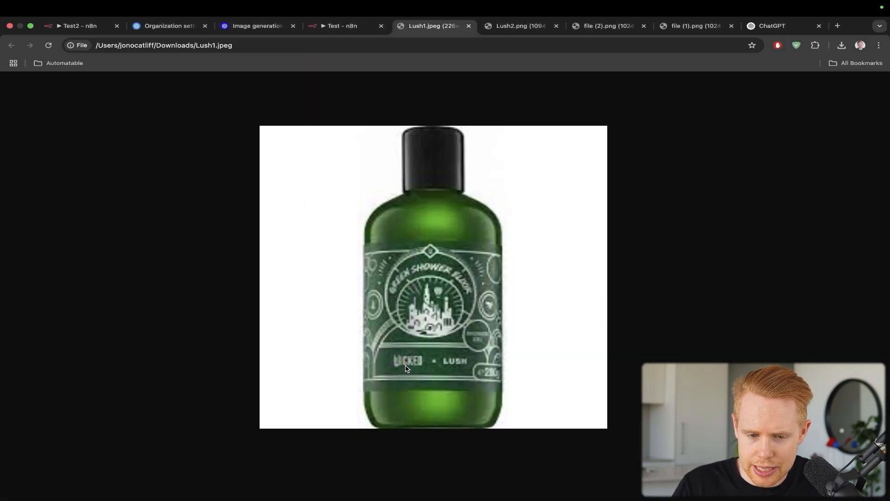
click(341, 26)
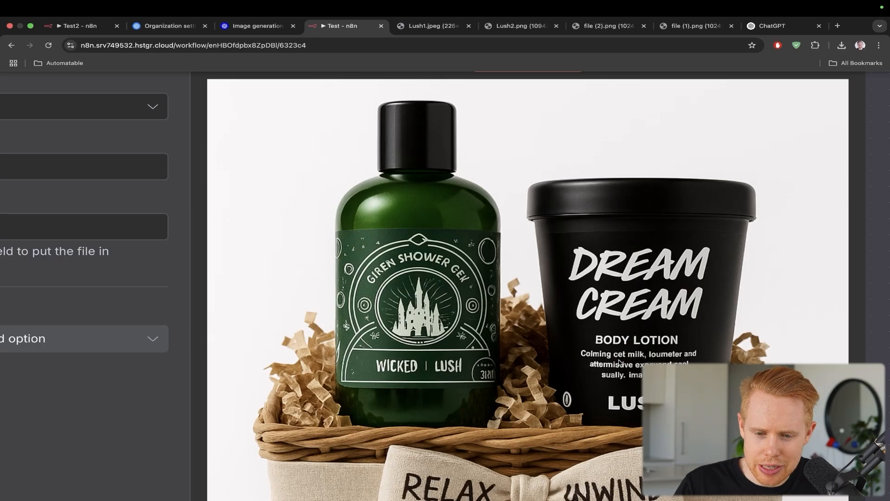
click(517, 26)
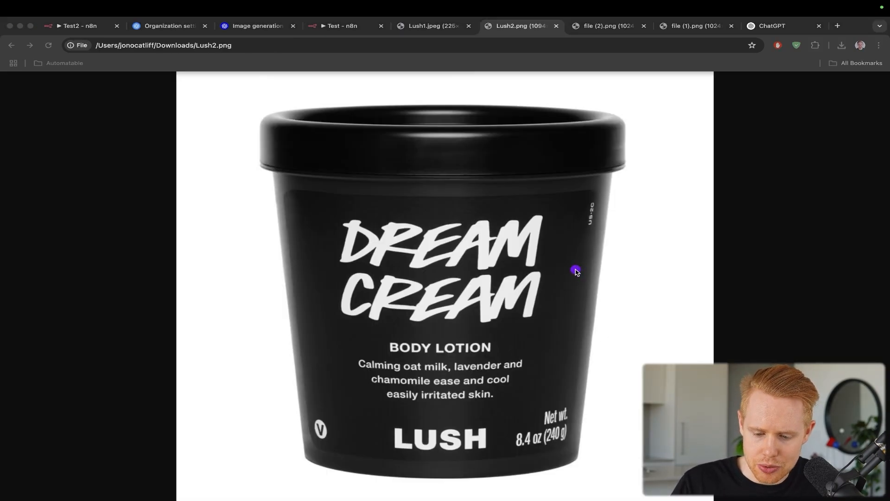
click(341, 25)
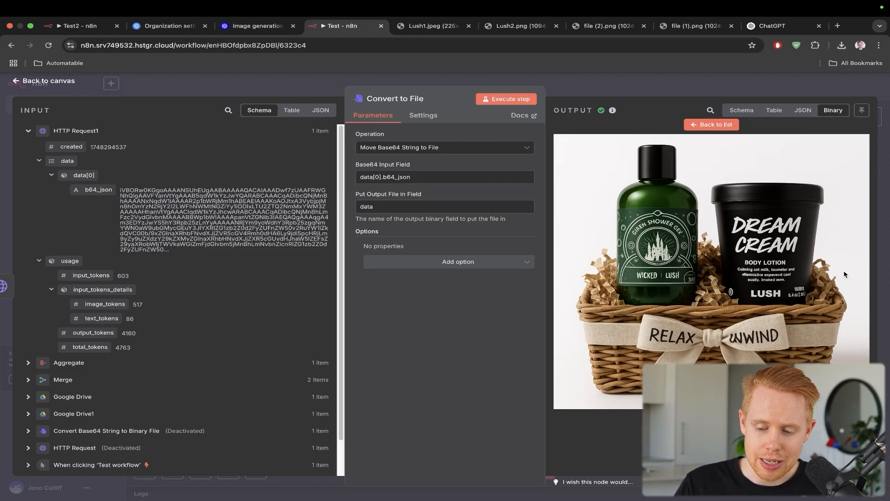
mouse_move(796, 256)
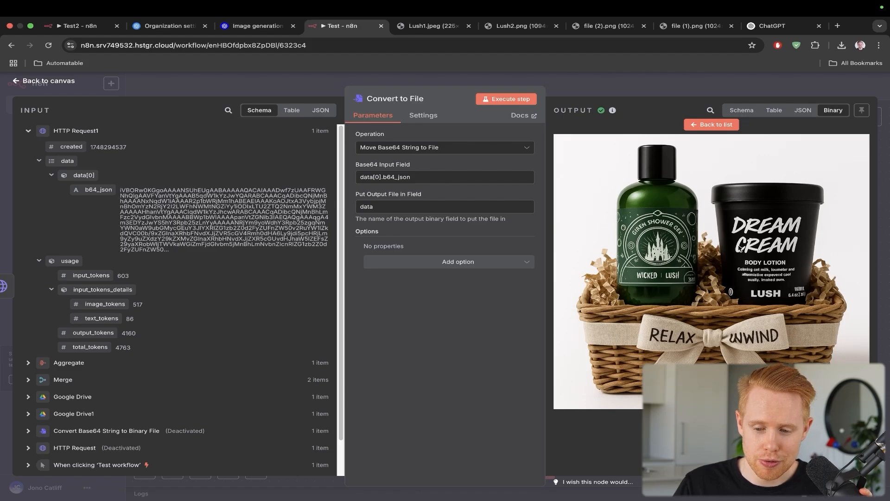
mouse_move(708, 242)
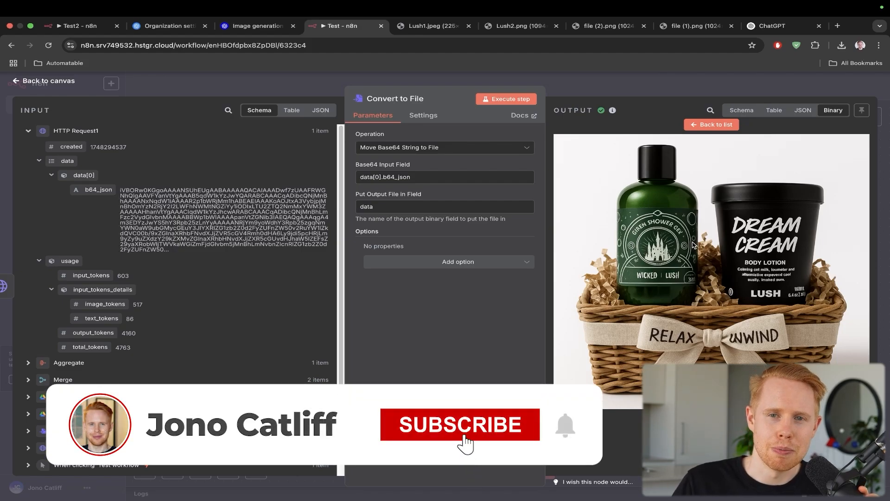
- Leave the reviewed gift basket output and switch to the Skool Automatable community About page
click(461, 424)
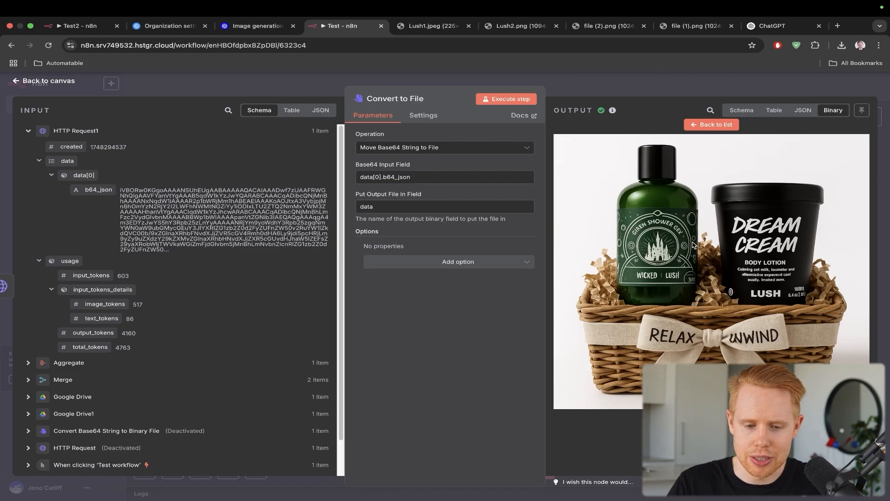
click(785, 26)
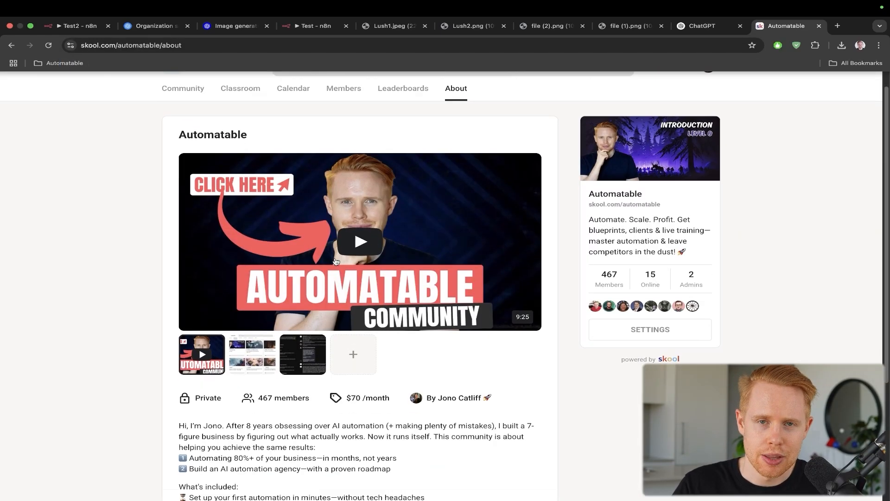
- Scroll the About page and highlight the 'Automating 80%+ of your business' bullet
scroll(down, 3)
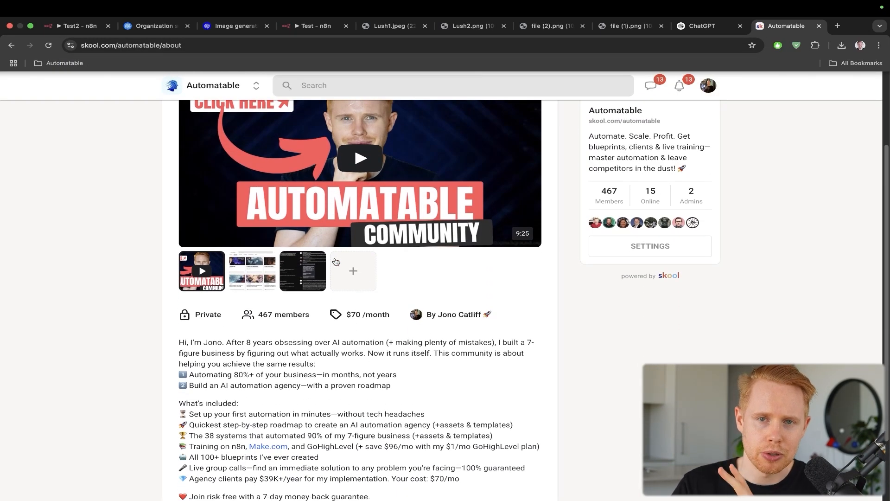
scroll(down, 3)
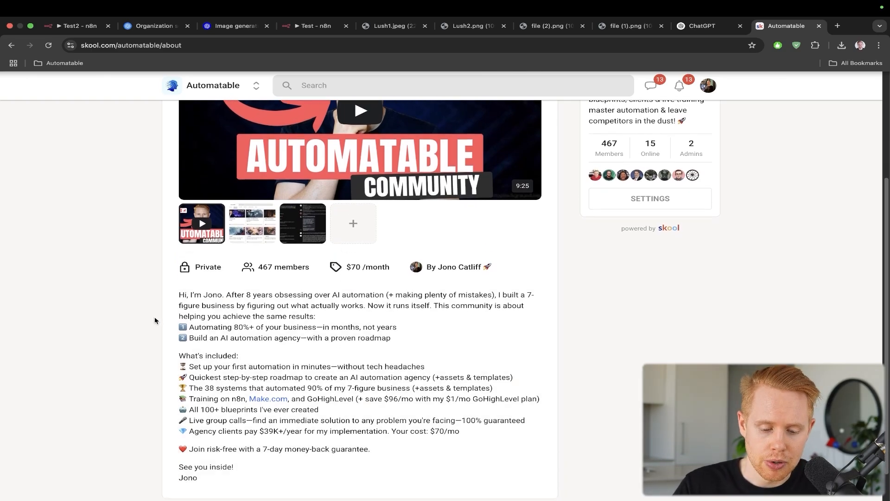
drag(189, 317, 397, 326)
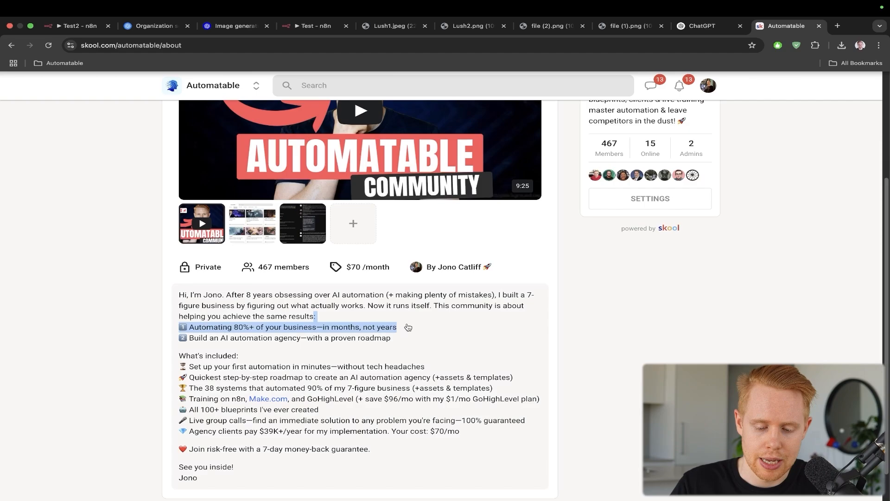